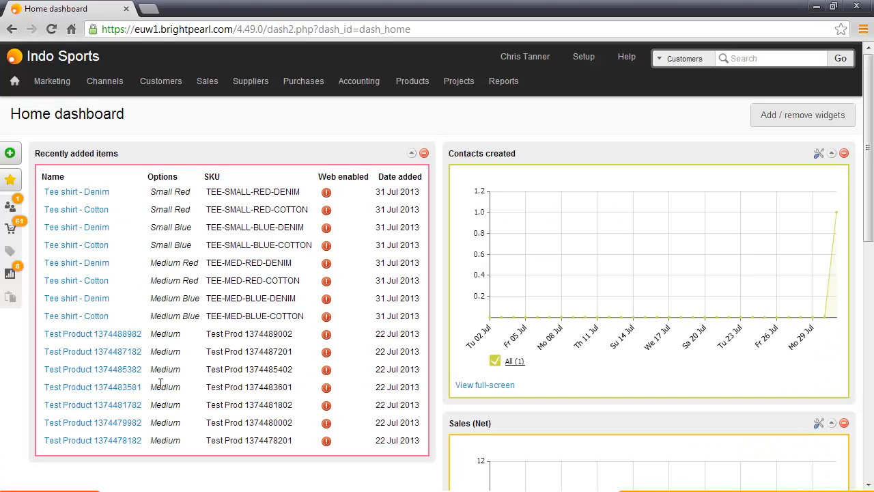
mouse_move(509, 186)
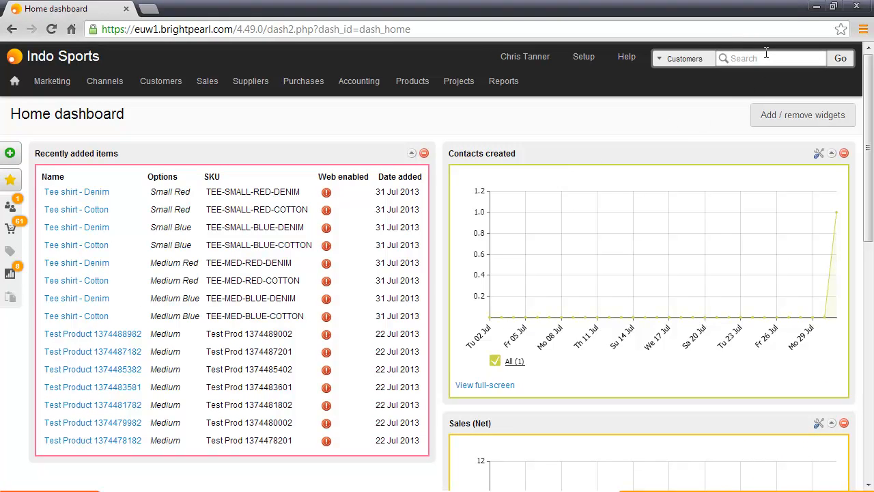
- Search customers for 'jane', find no matches, and start adding a new customer
type("jane")
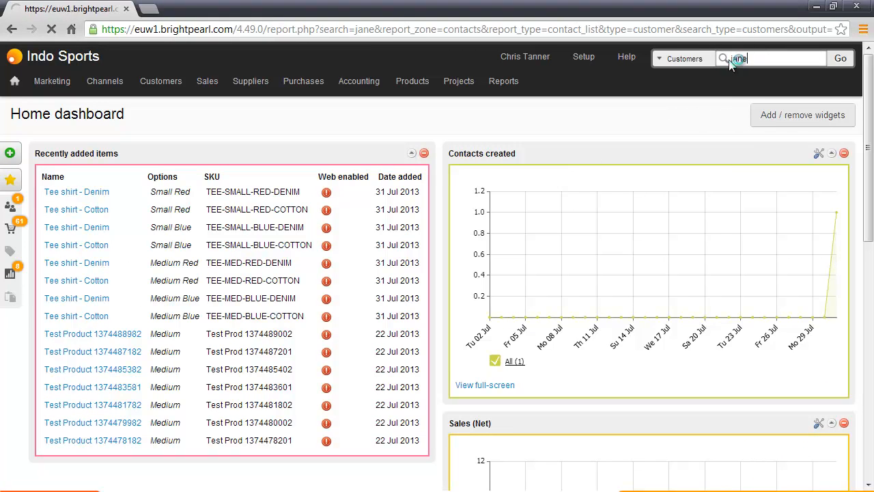
left_click(840, 58)
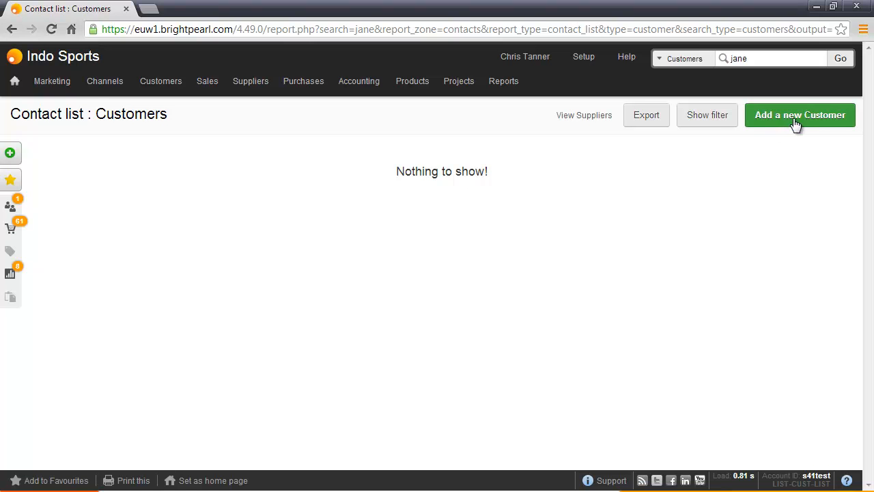
left_click(800, 115)
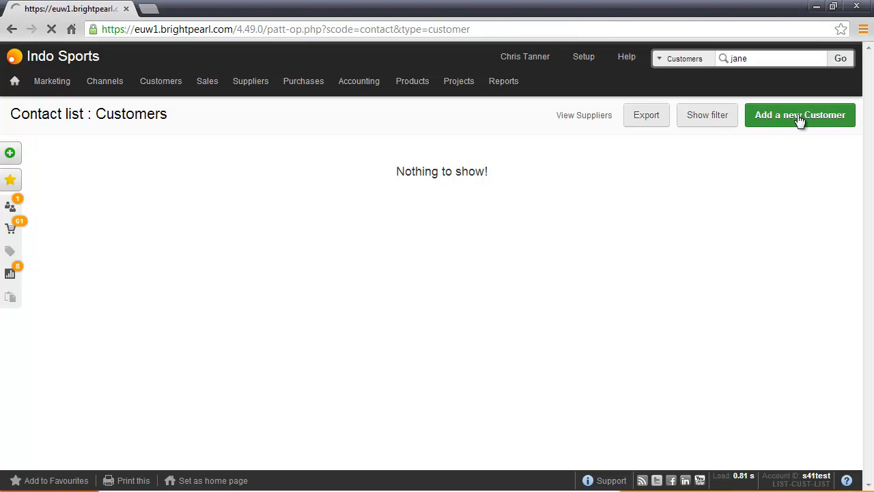
left_click(800, 114)
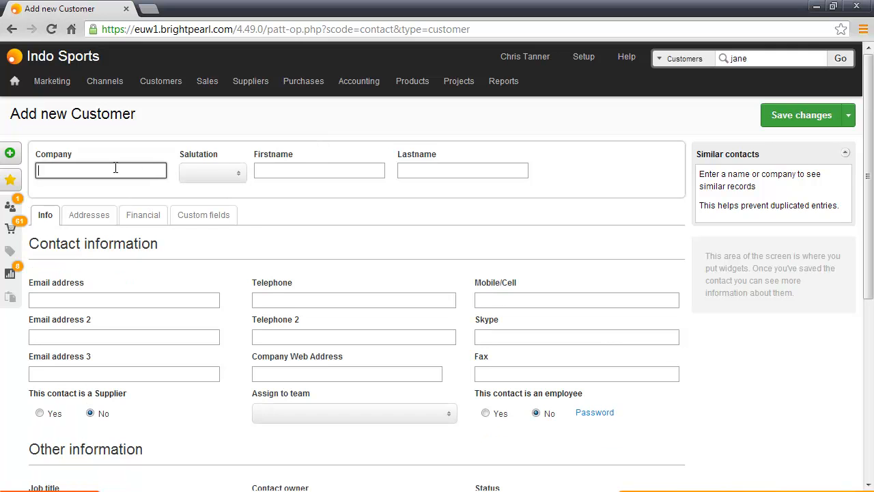
left_click(212, 173)
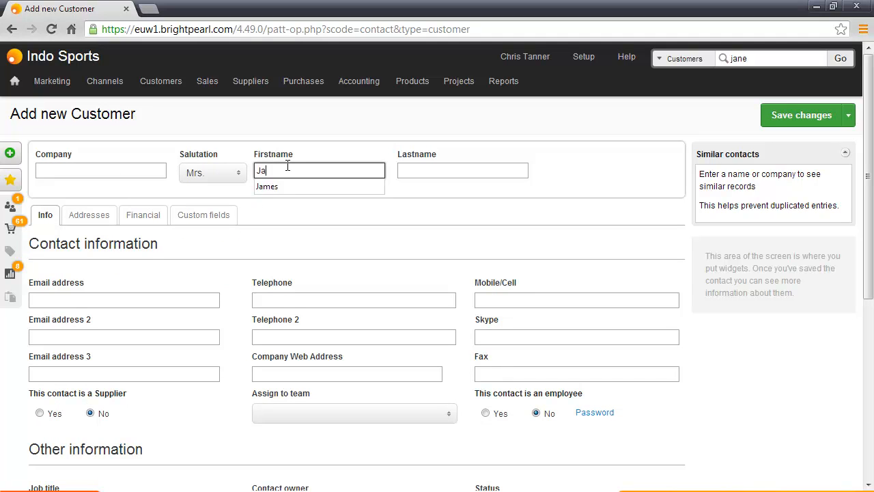
type("Doe")
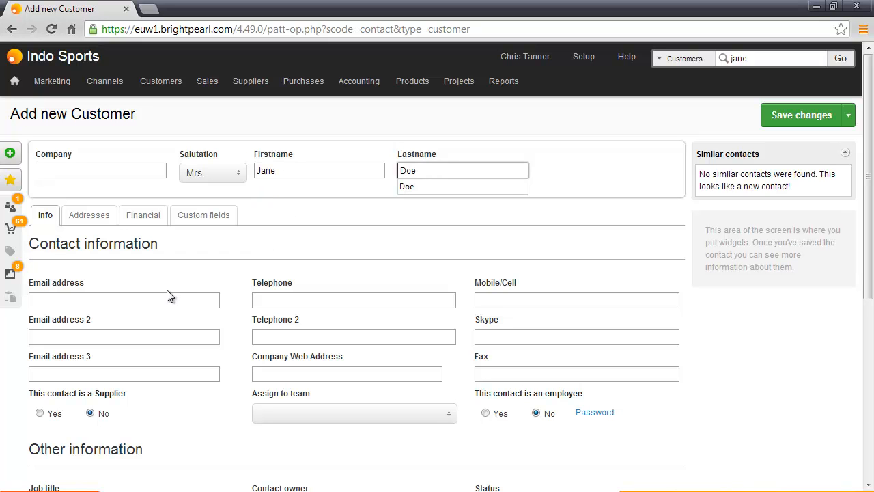
left_click(124, 300)
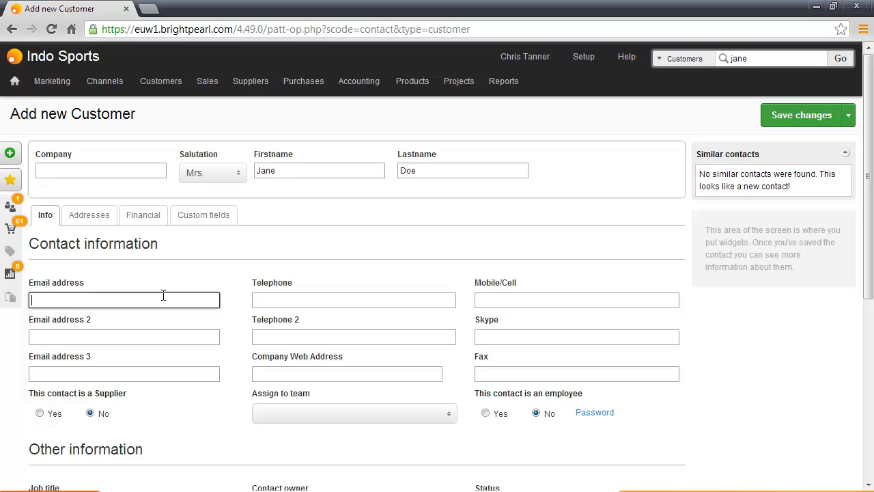
type("jane@doe.com")
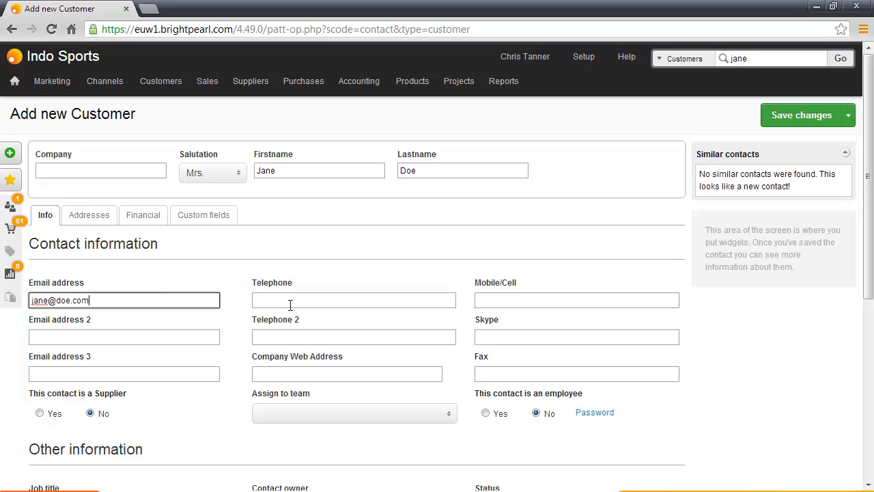
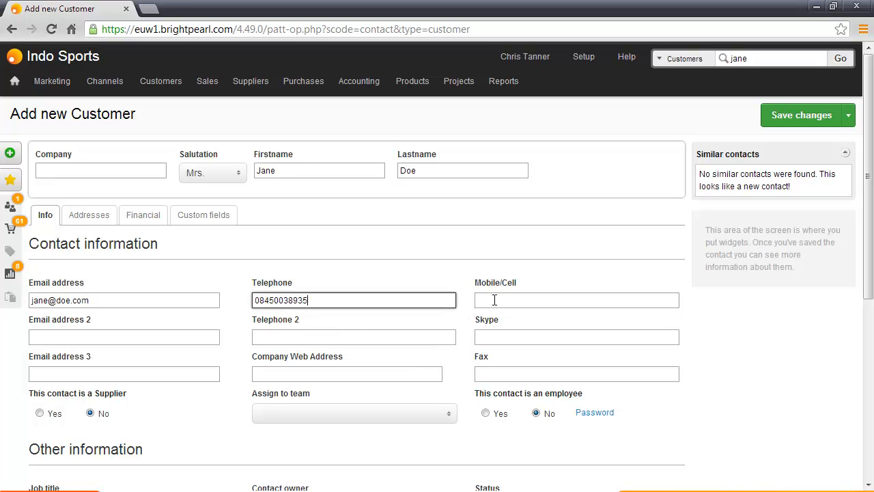
left_click(577, 300)
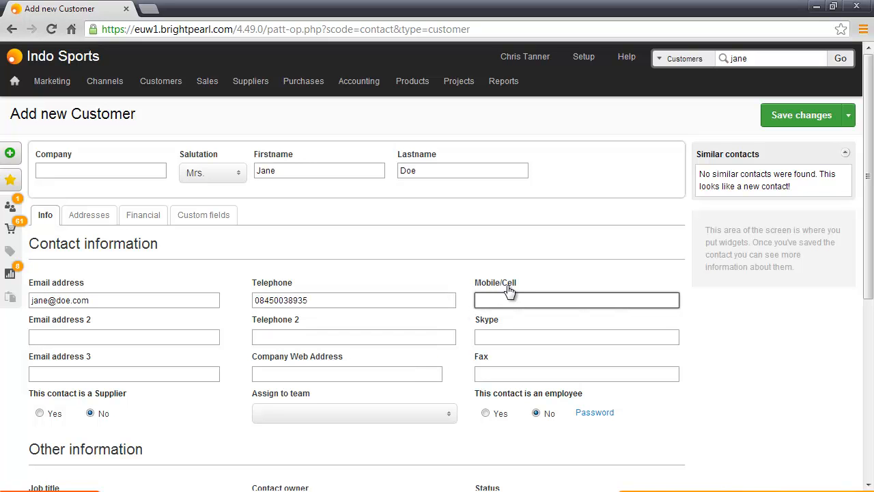
scroll("down", 3)
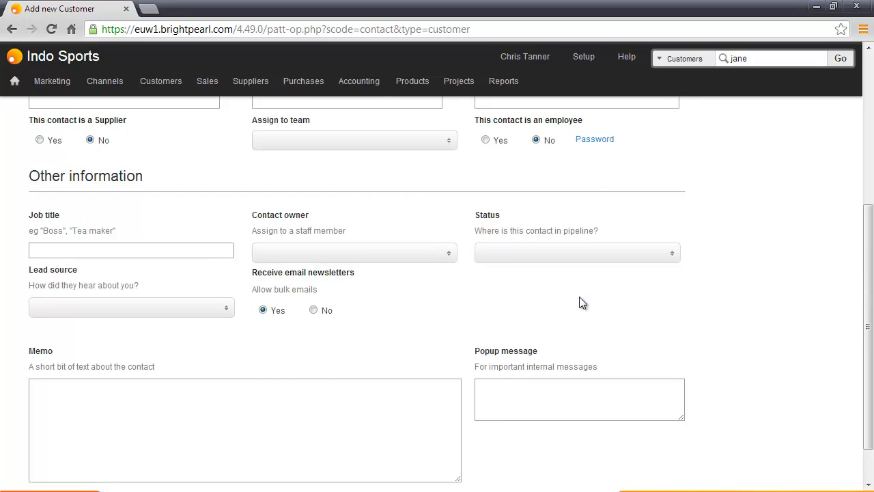
mouse_move(605, 367)
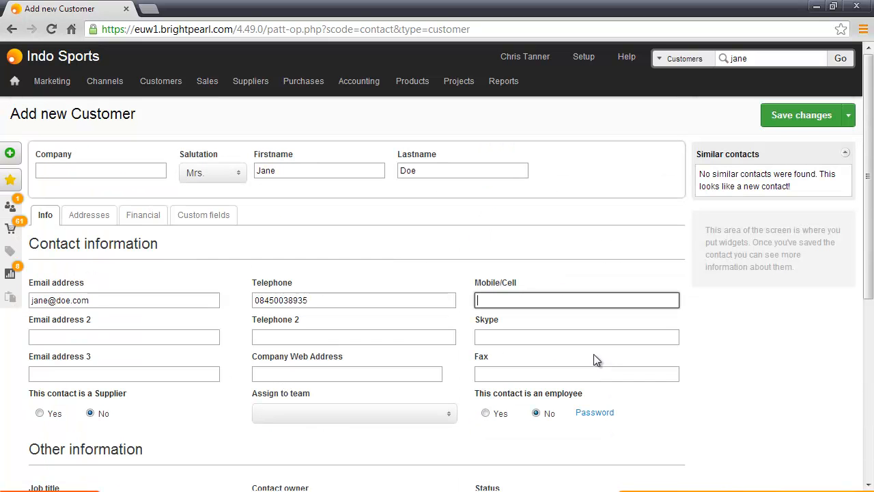
left_click(89, 214)
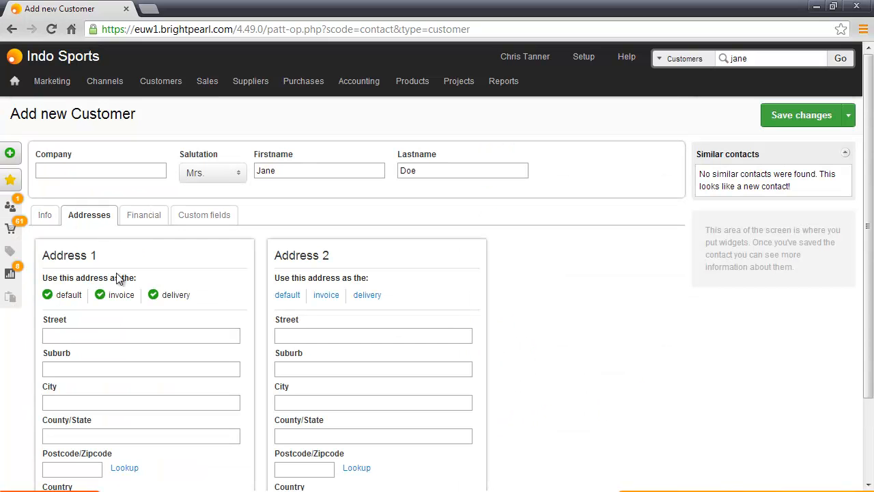
type("S10 6RT")
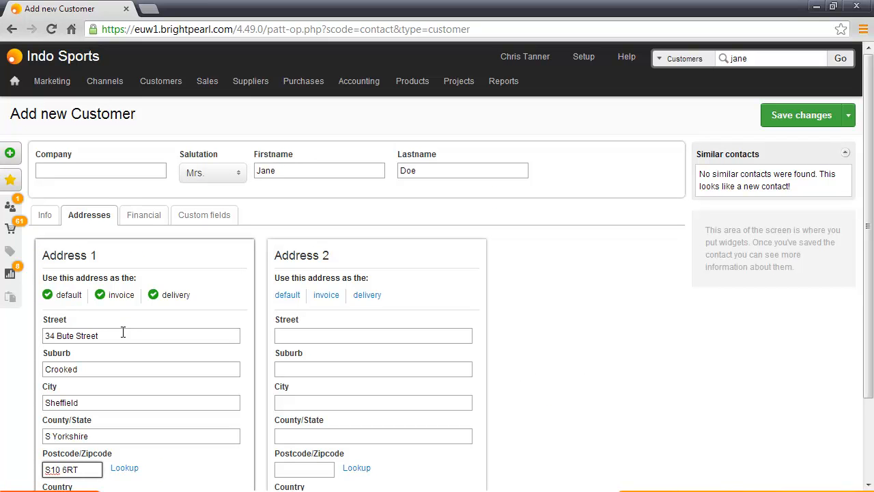
mouse_move(314, 456)
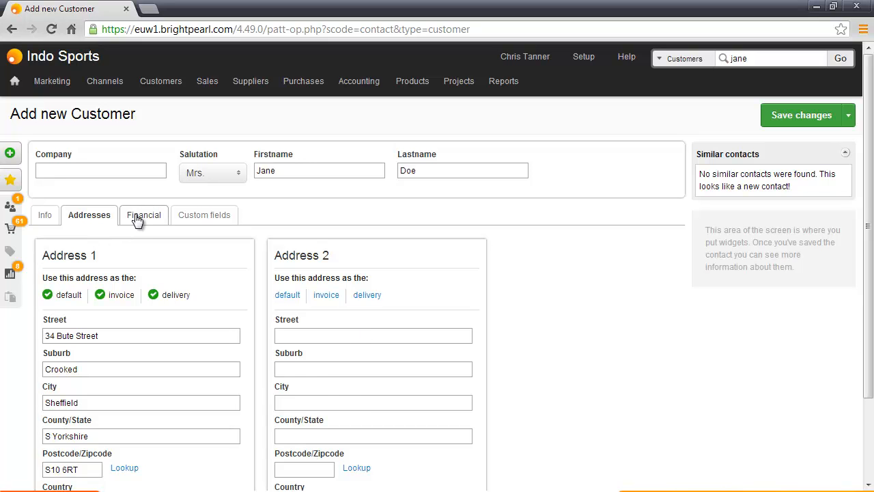
- Check Retail (£) price list and GB Pound currency, then choose 'Save & order'
left_click(143, 214)
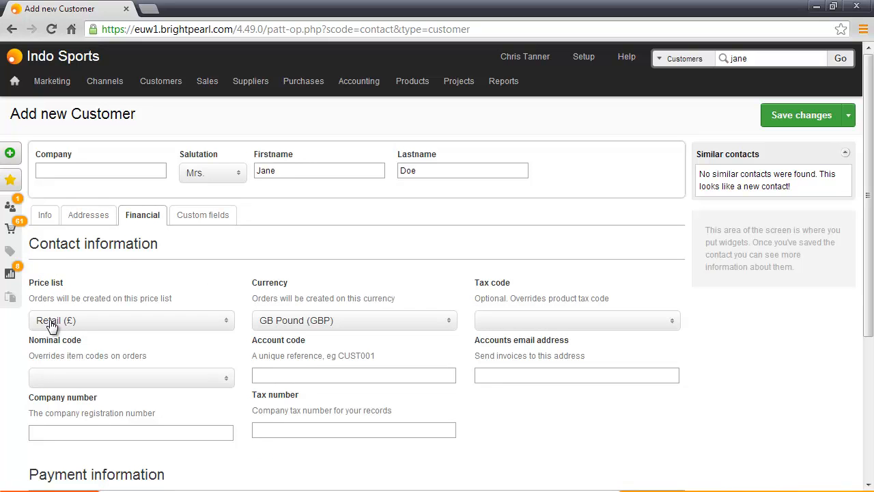
mouse_move(91, 329)
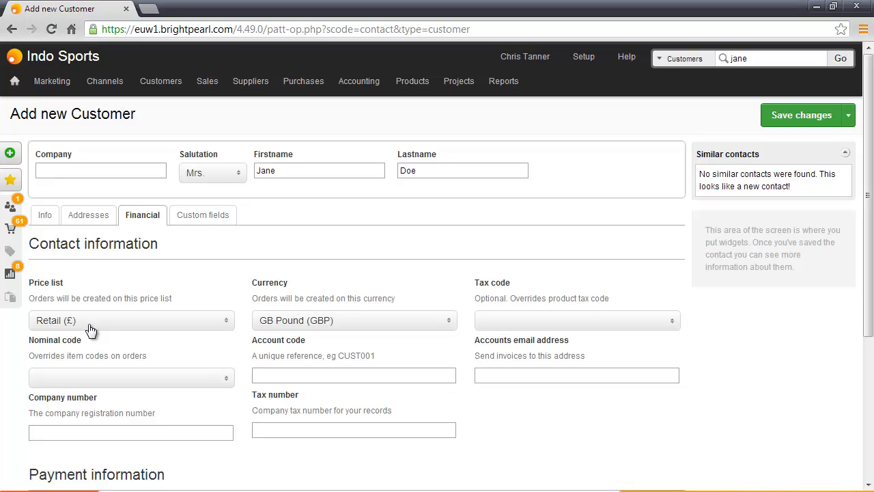
mouse_move(405, 264)
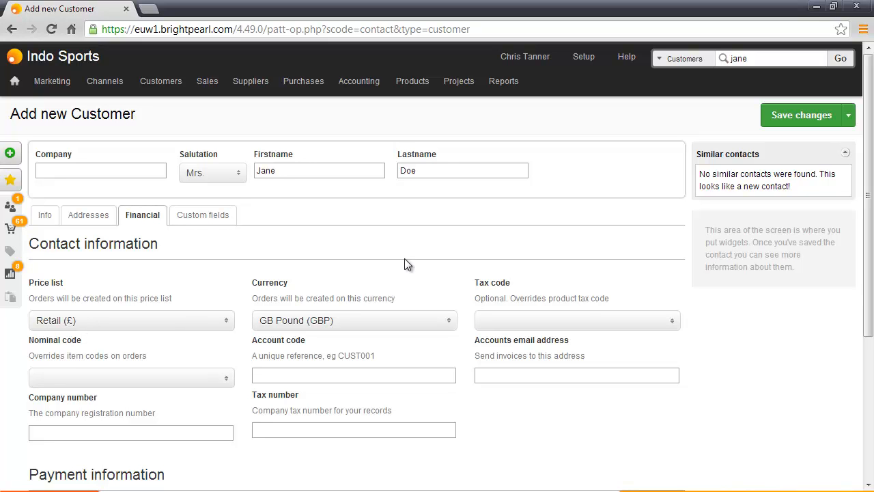
left_click(849, 115)
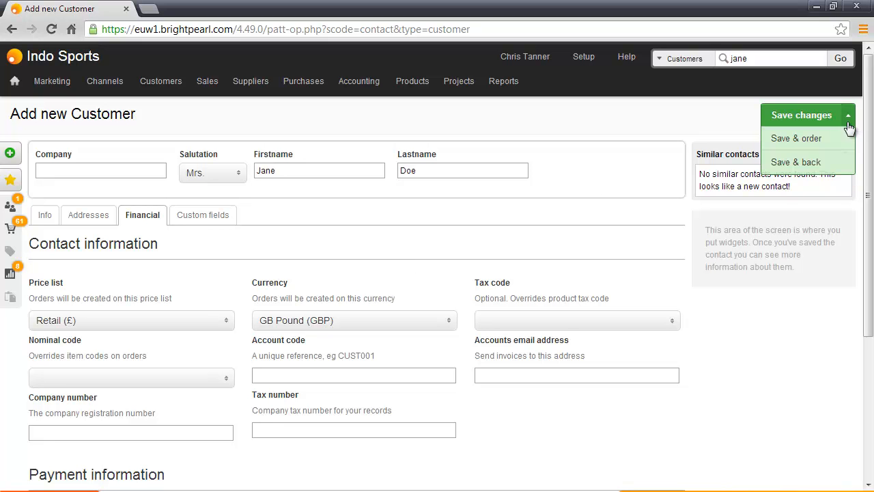
left_click(797, 138)
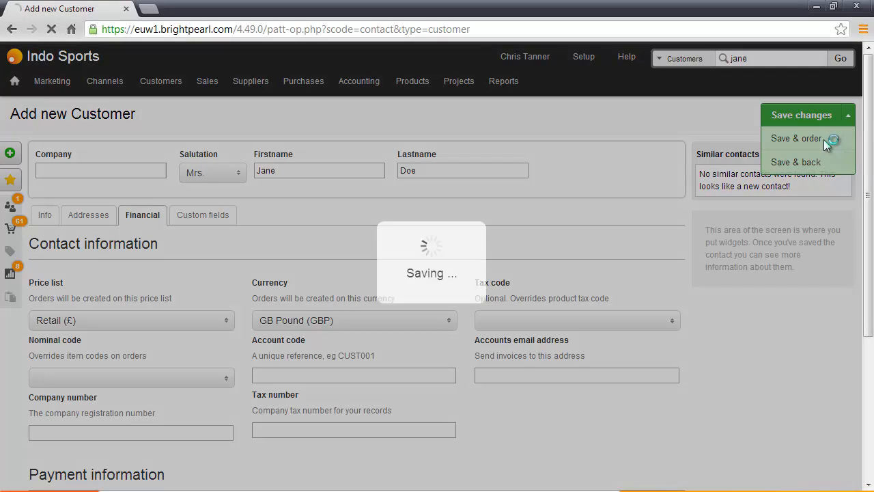
- Search item code 'tee' and add the TEE-L large distressed long sleeve tee to SO#105
left_click(796, 138)
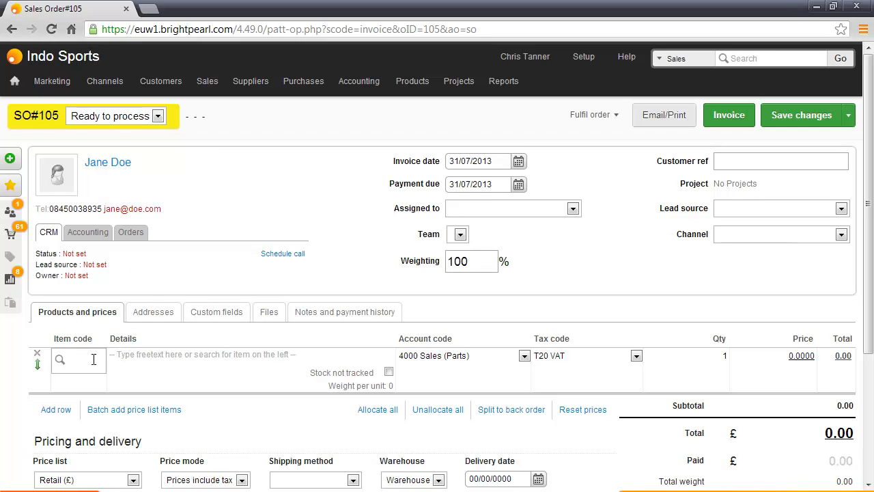
left_click(79, 360)
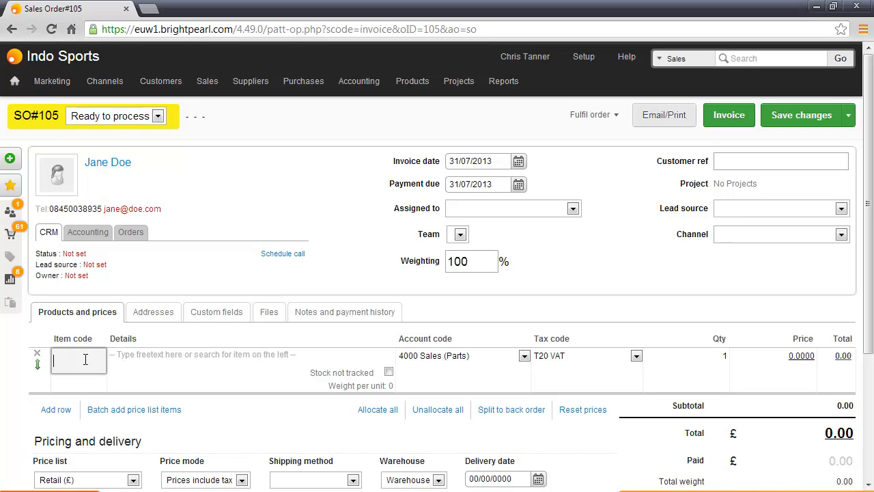
type("tee")
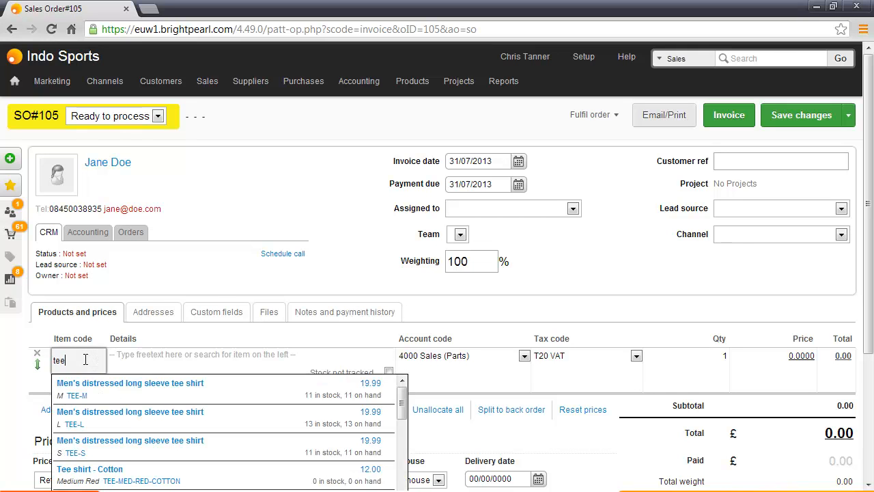
mouse_move(84, 426)
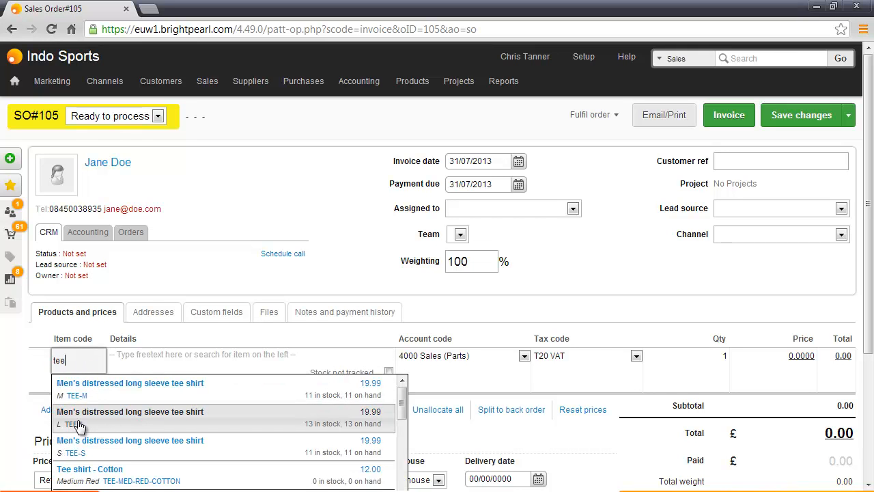
mouse_move(335, 430)
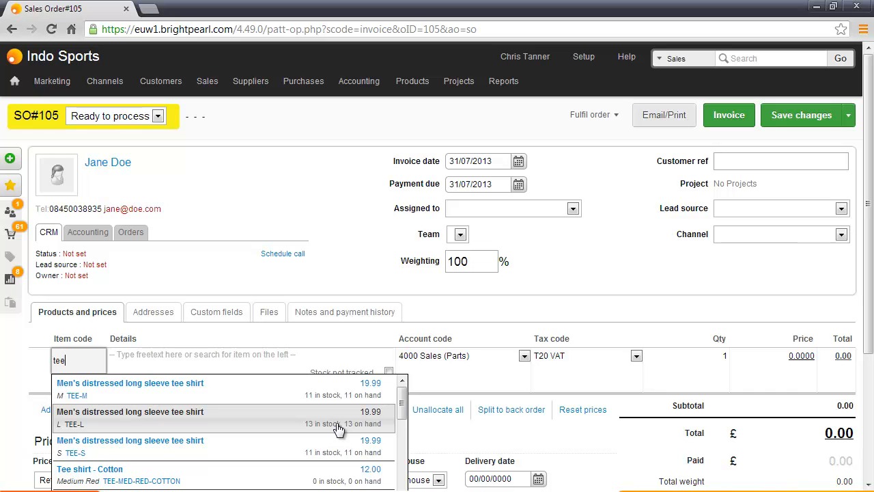
mouse_move(328, 426)
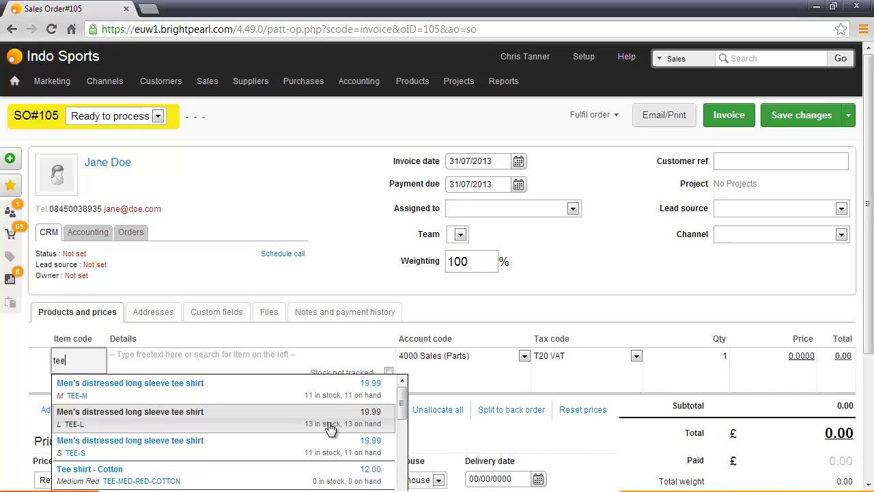
mouse_move(340, 424)
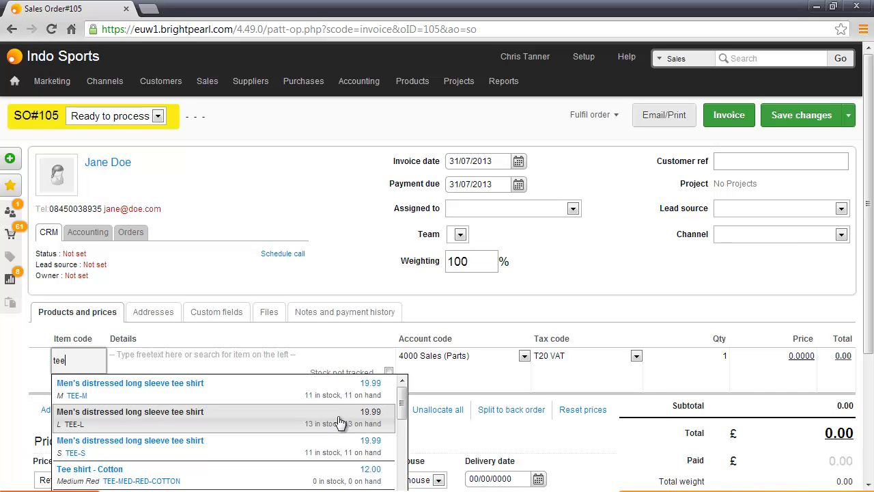
left_click(130, 412)
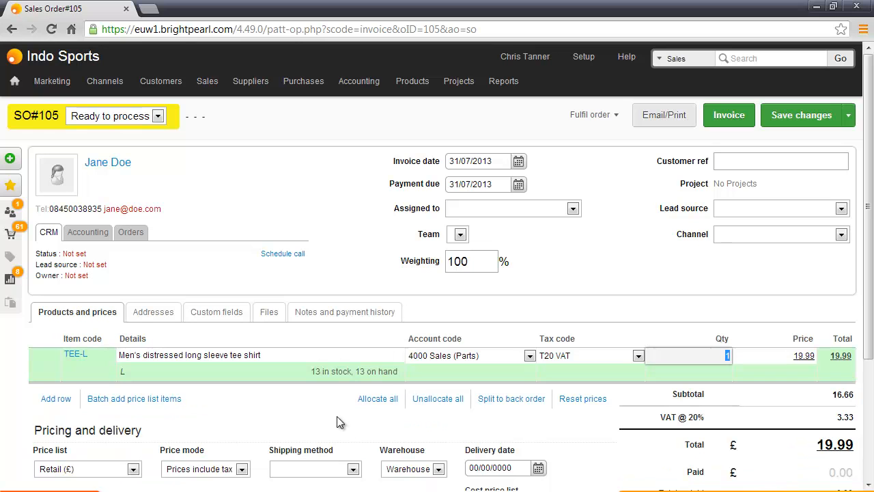
mouse_move(237, 421)
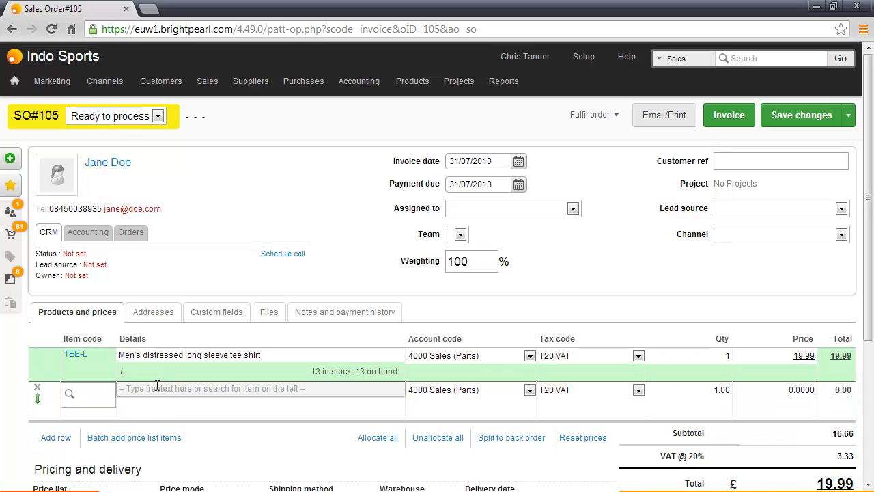
- Add a £5 Shipping line and set the channel to Telephone sales (retail)
type("Shipping")
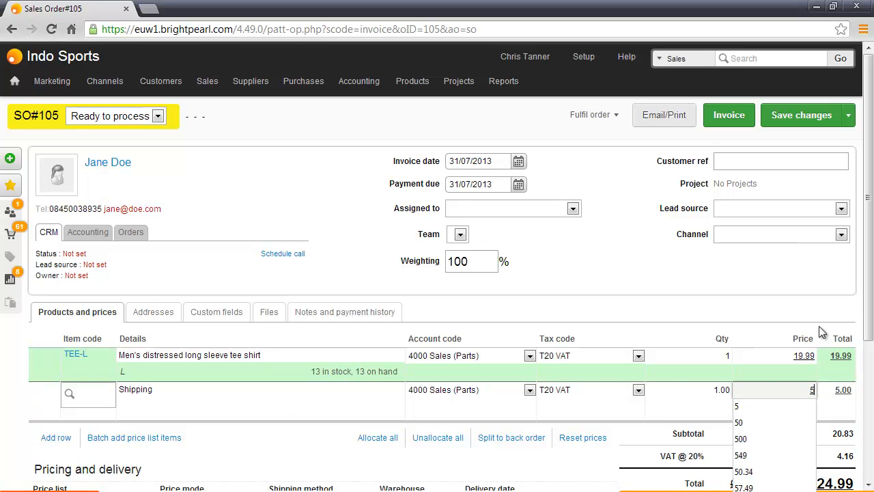
left_click(840, 234)
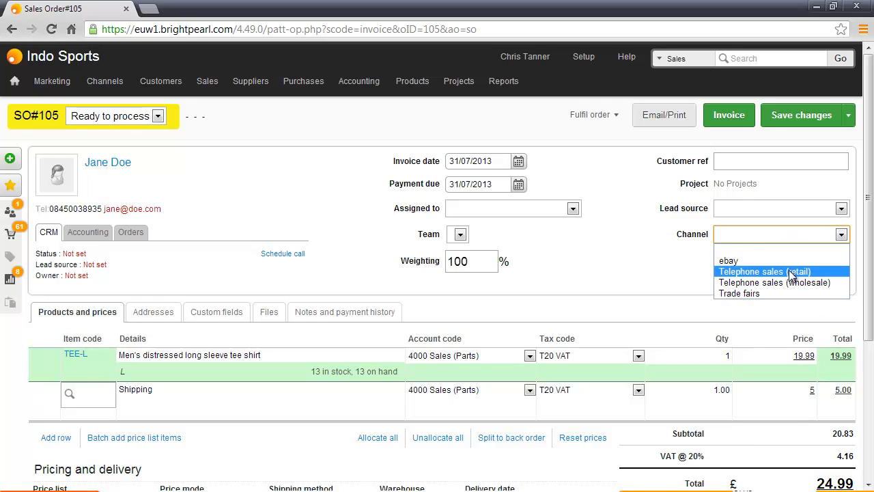
left_click(771, 271)
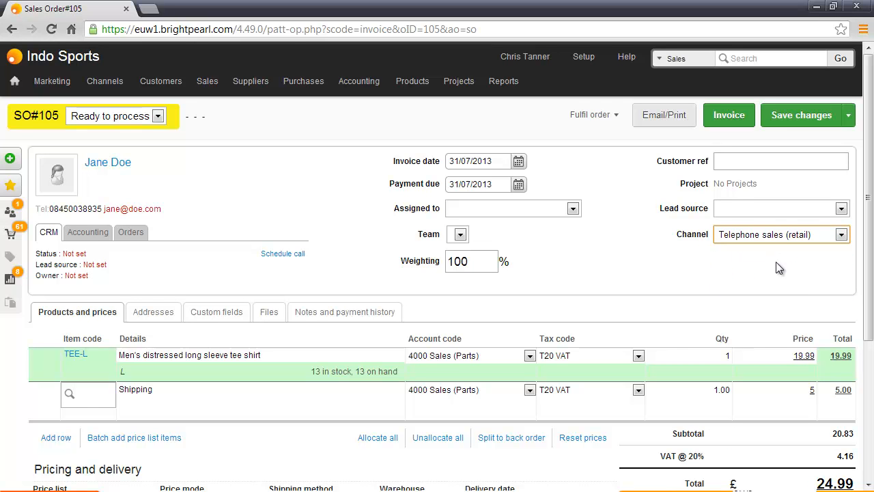
left_click(801, 115)
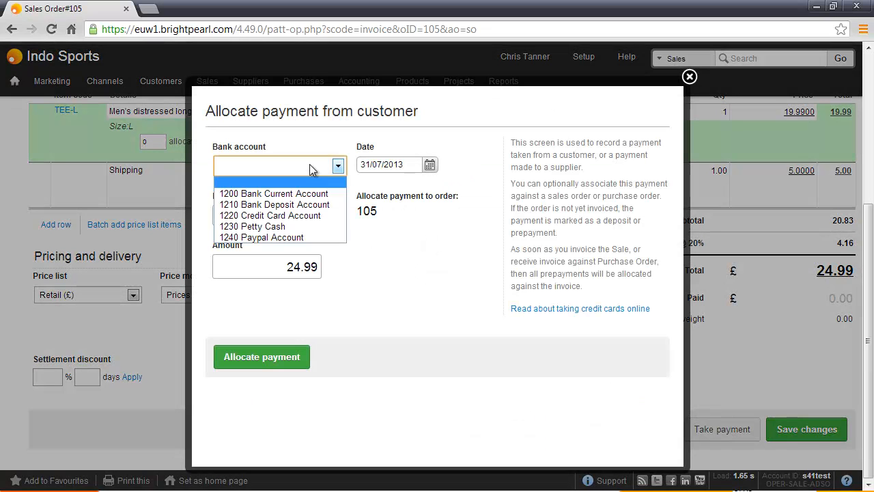
- Allocate the £24.99 payment to SO#105 from the 1220 Credit Card Account
left_click(269, 216)
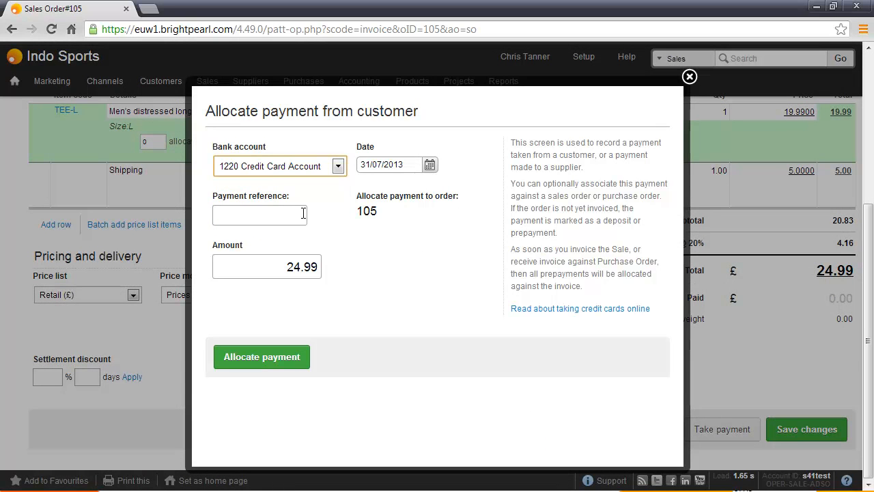
mouse_move(286, 325)
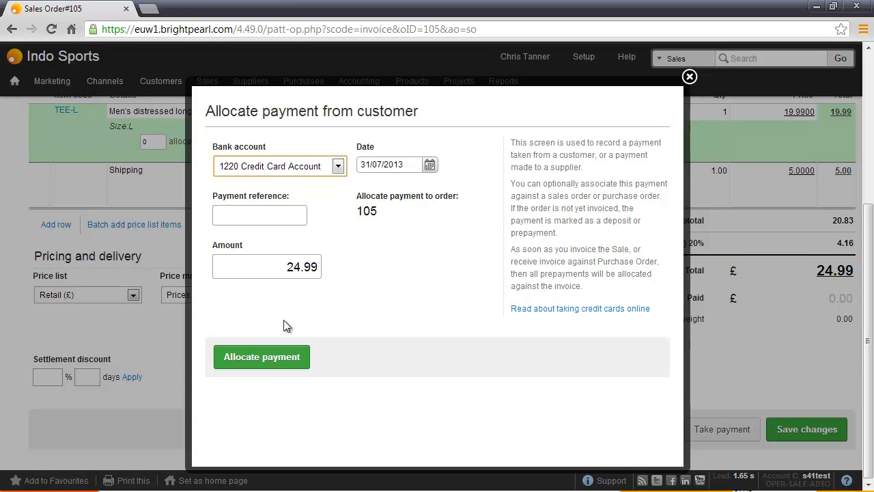
left_click(260, 357)
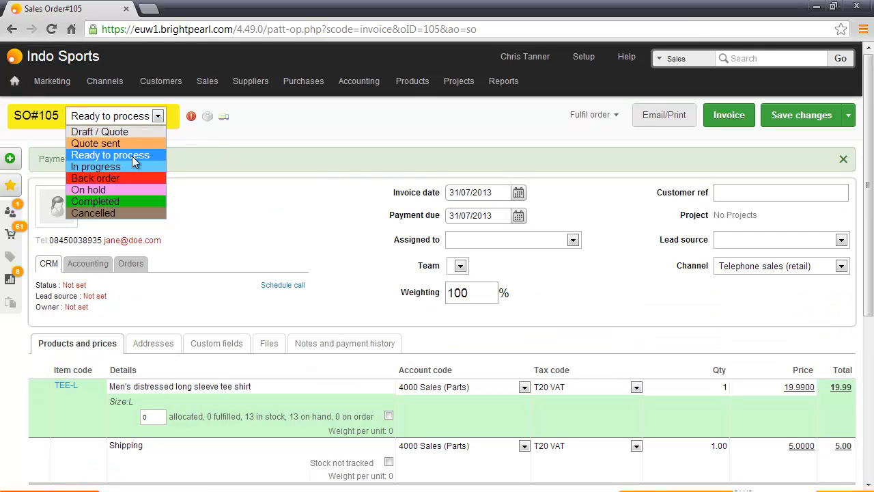
- Set SO#105's status to In progress and save the order
left_click(96, 167)
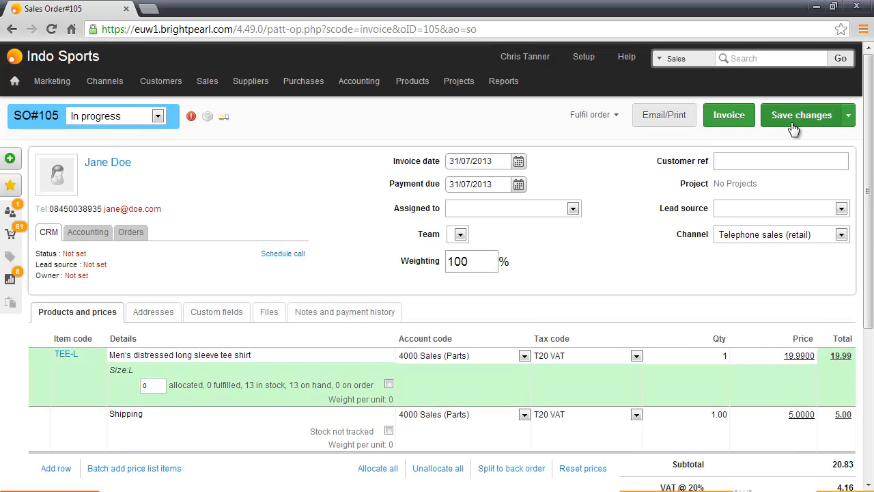
mouse_move(448, 361)
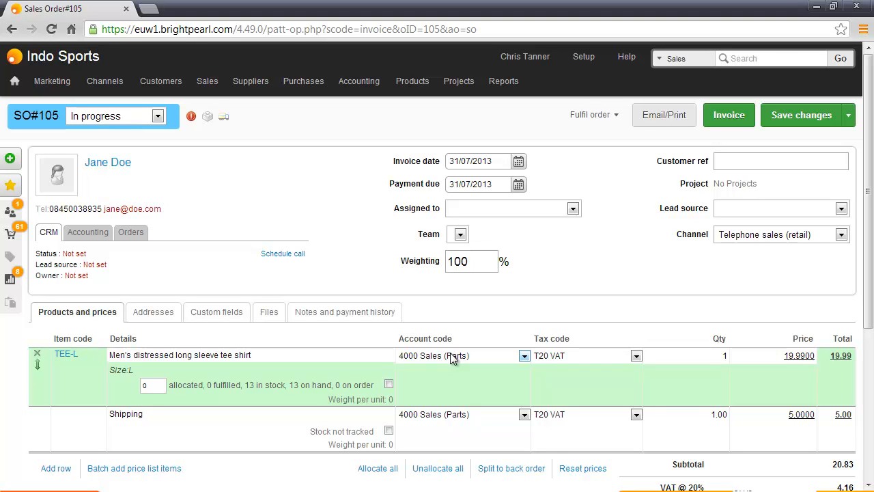
left_click(590, 115)
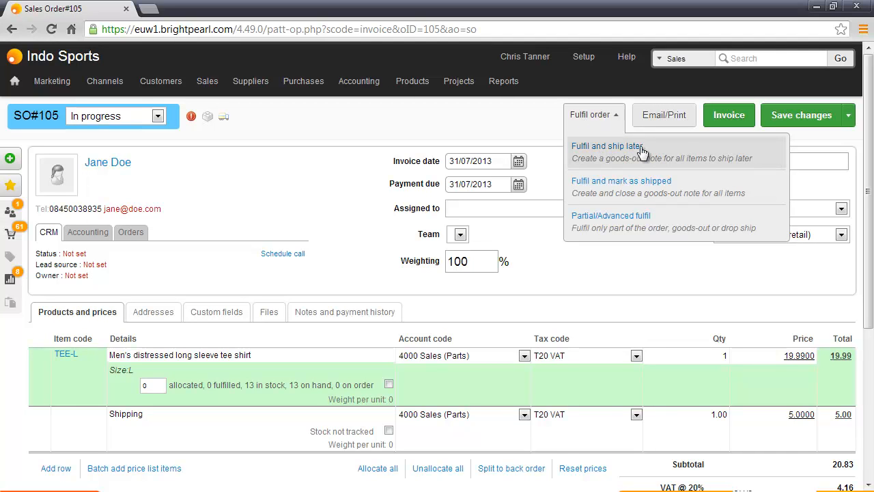
mouse_move(670, 153)
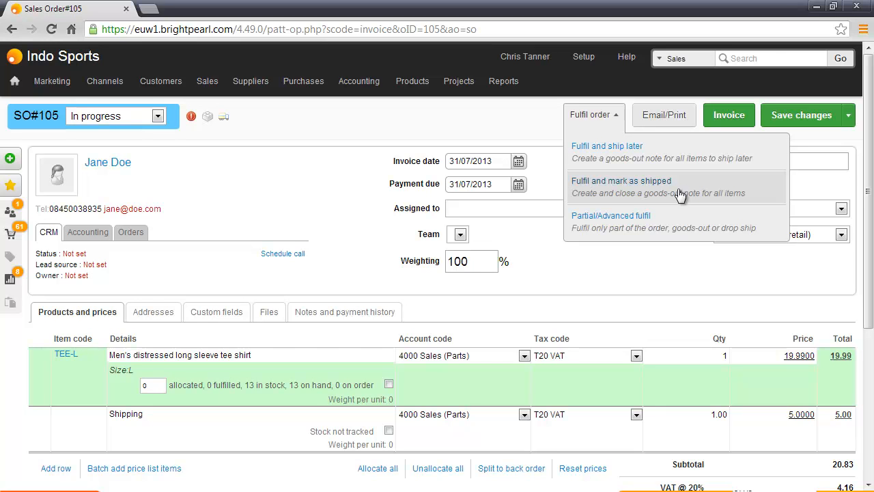
- Fulfil all items of SO#105 and open goods-out note GN#105/1
left_click(621, 184)
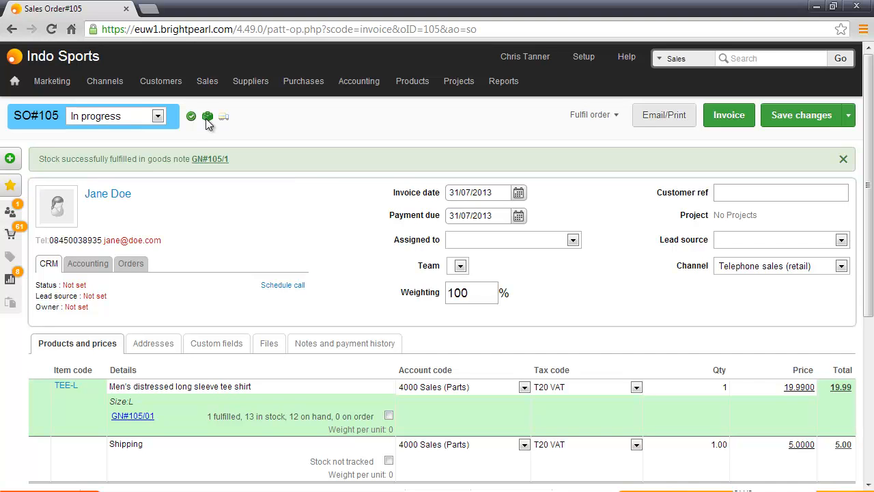
mouse_move(211, 164)
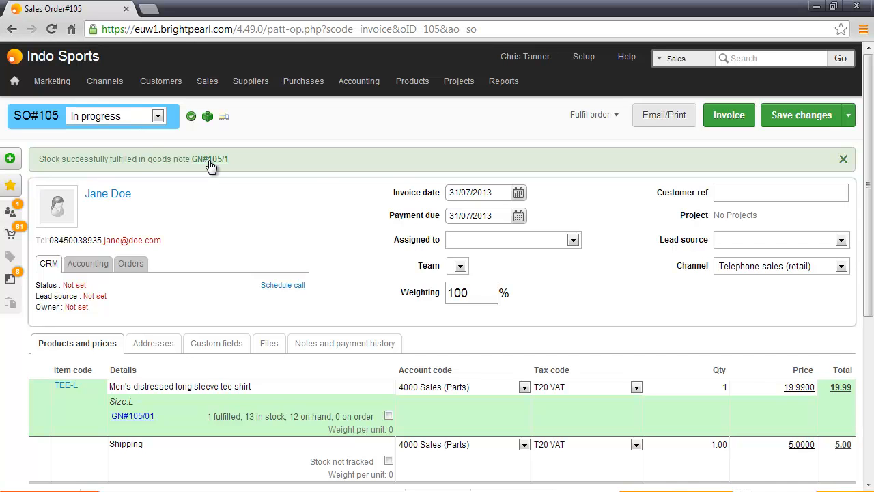
left_click(211, 159)
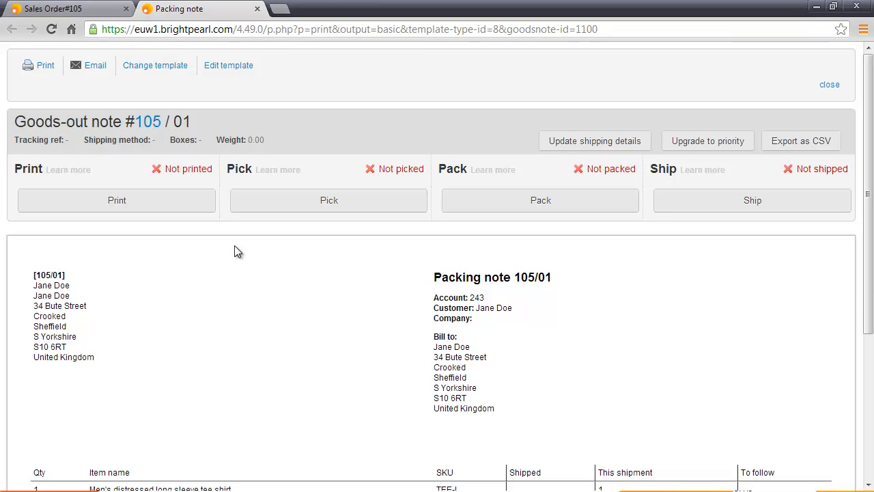
mouse_move(528, 215)
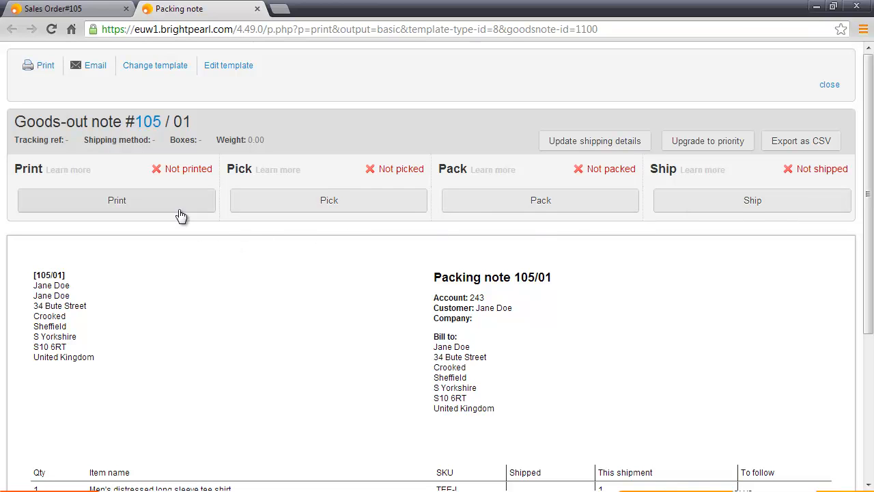
mouse_move(675, 216)
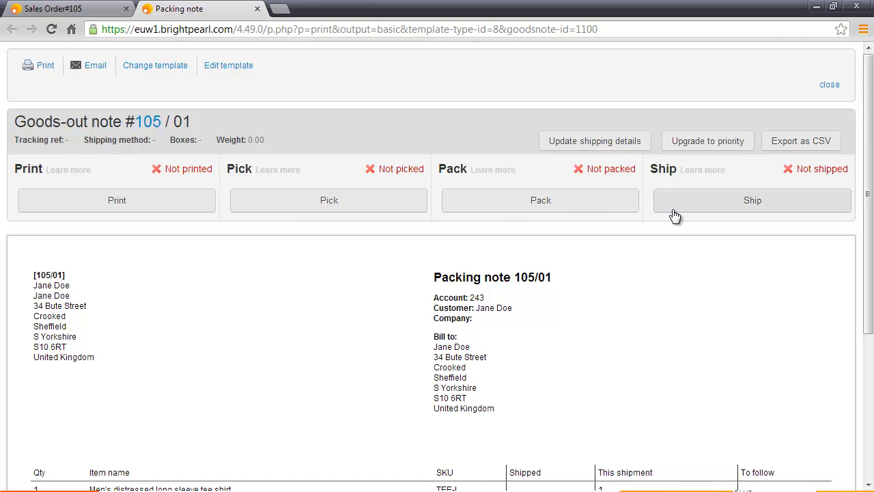
left_click(540, 200)
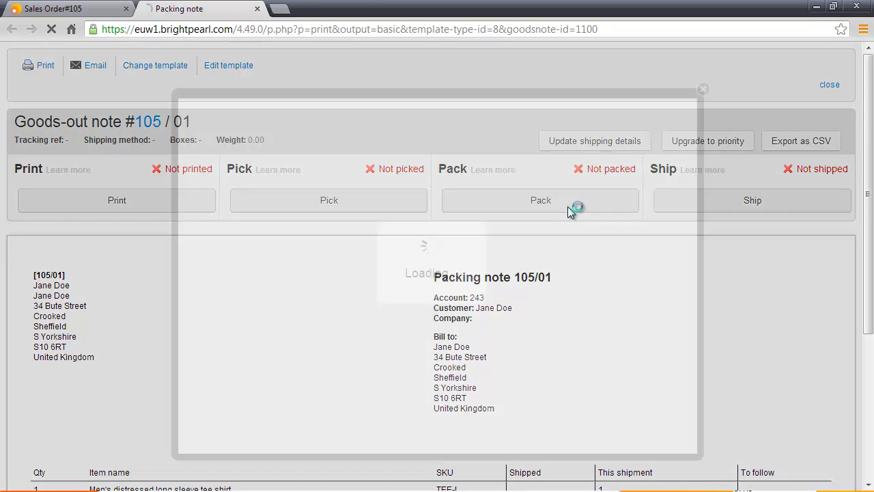
left_click(541, 200)
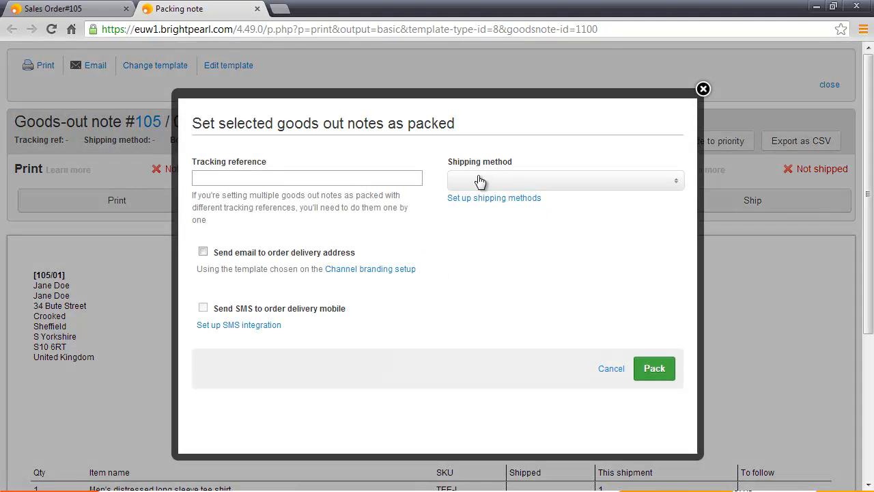
left_click(565, 181)
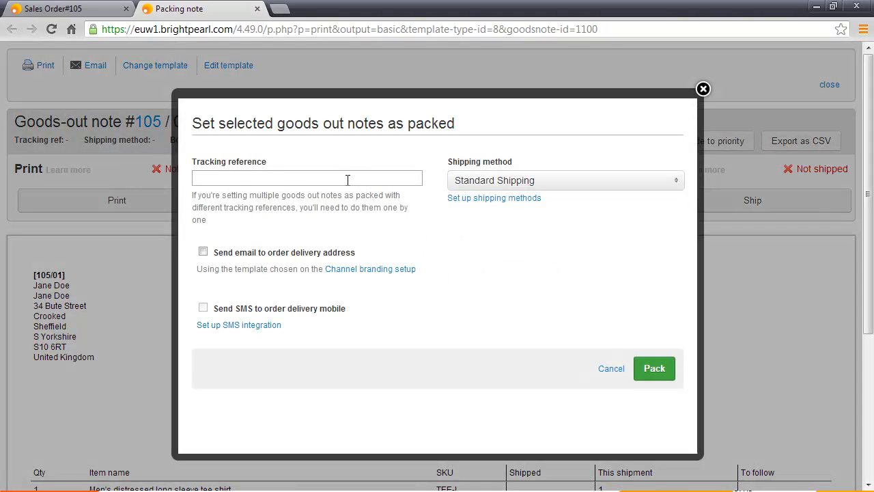
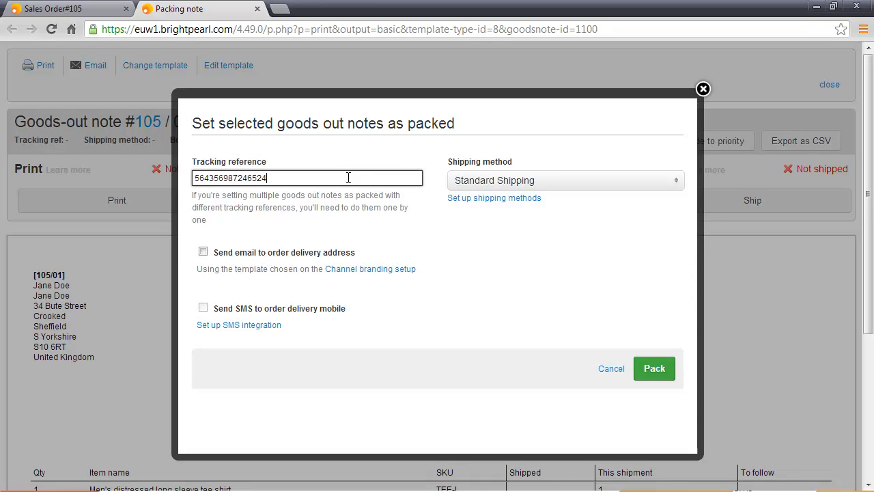
left_click(654, 368)
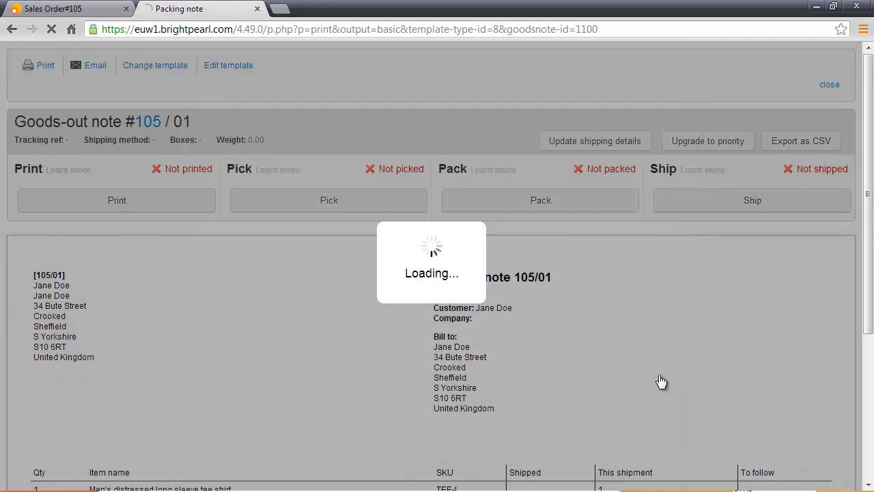
left_click(540, 200)
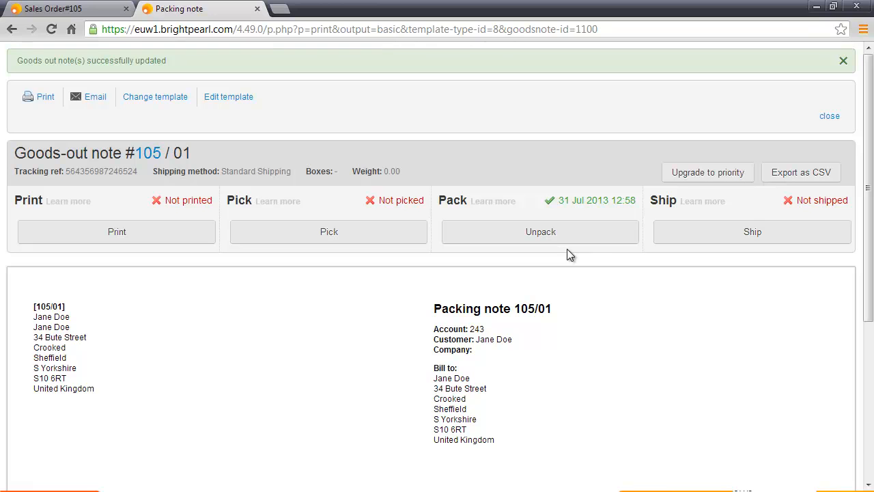
mouse_move(741, 231)
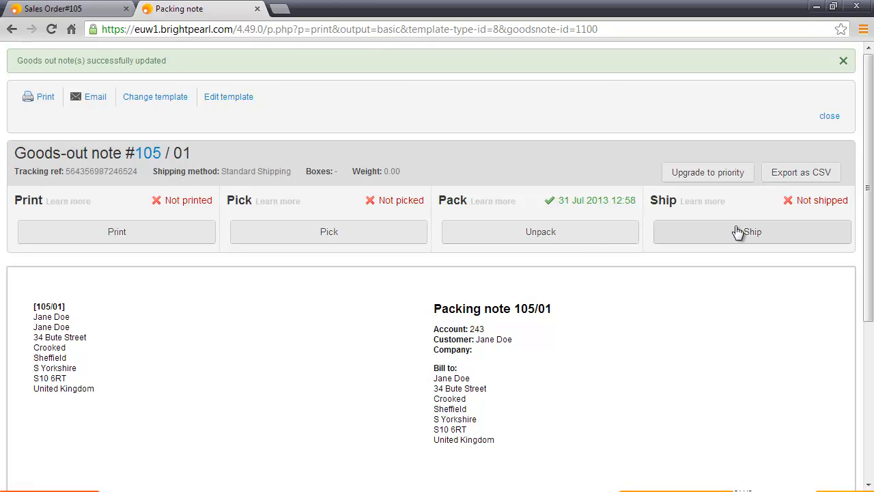
mouse_move(742, 232)
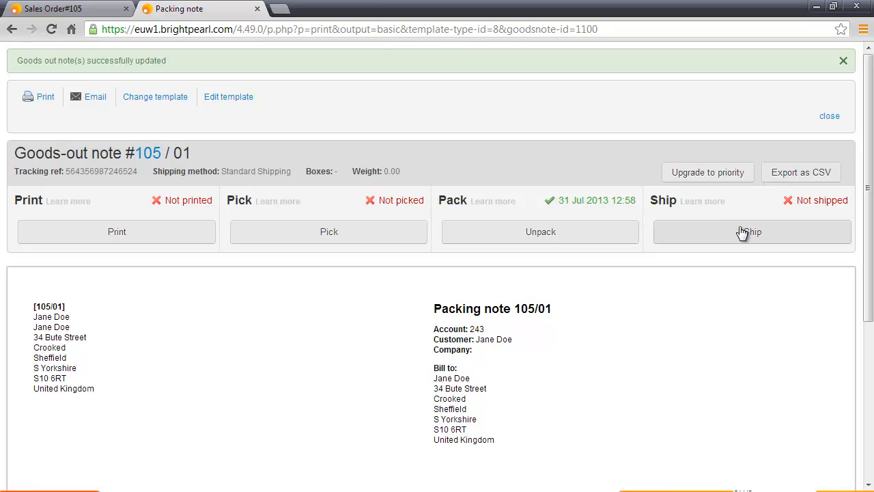
left_click(752, 232)
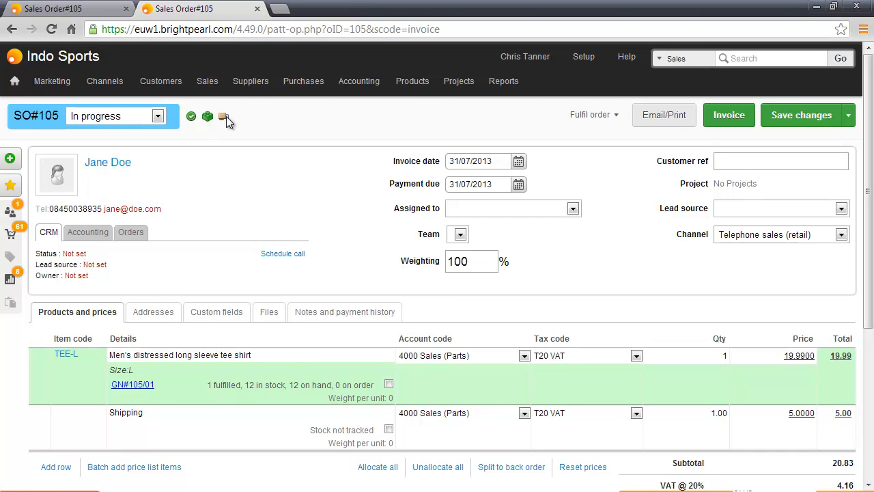
mouse_move(336, 126)
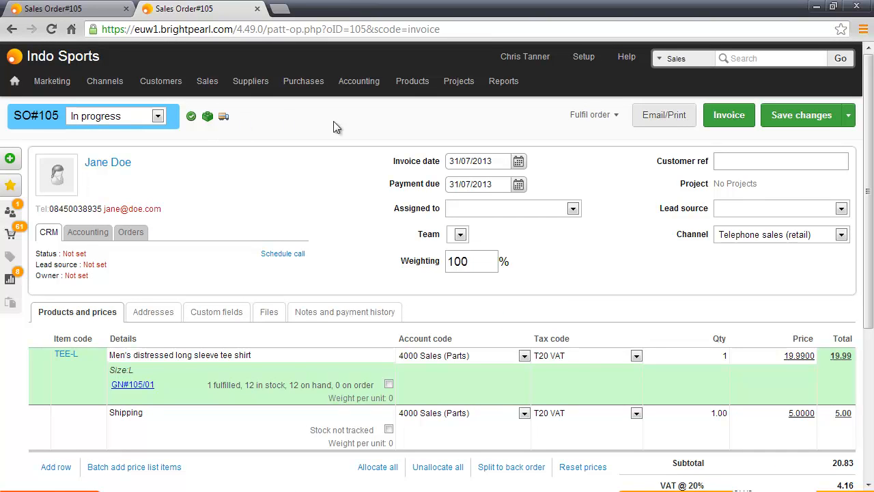
- Invoice and lock SO#105 as SI-1013, then show the customer's accounting summary
left_click(728, 114)
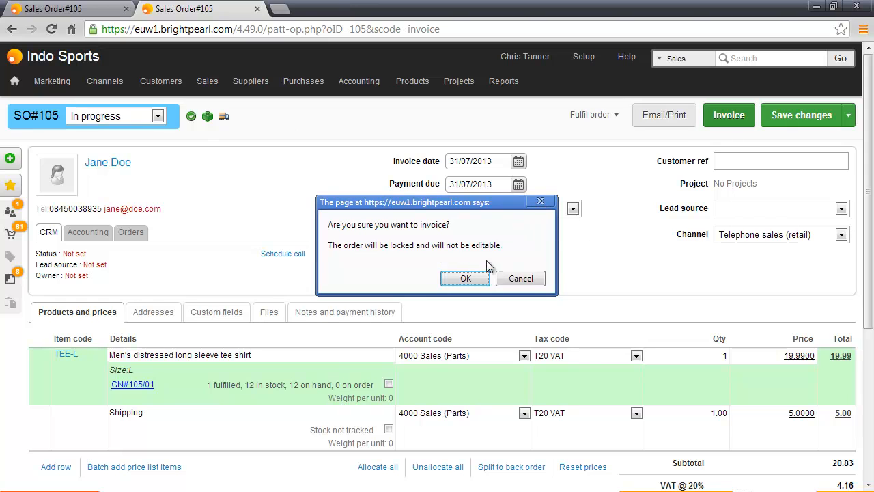
left_click(465, 278)
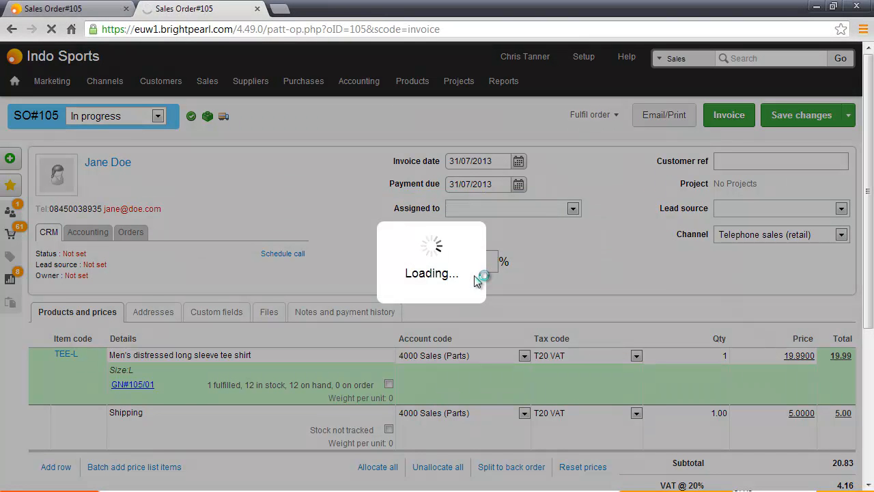
left_click(729, 115)
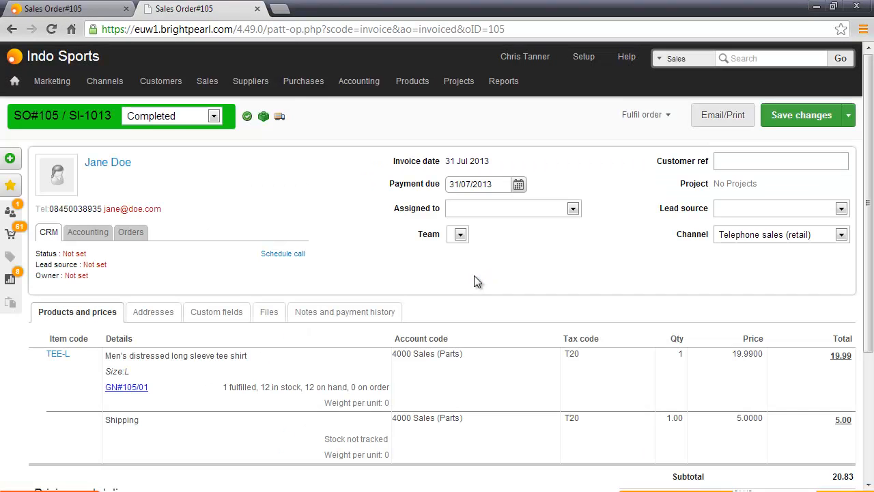
mouse_move(210, 138)
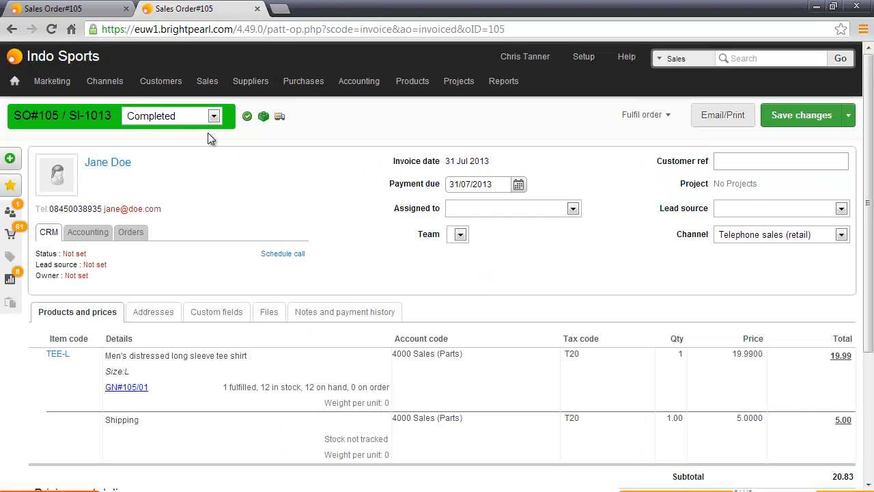
mouse_move(176, 112)
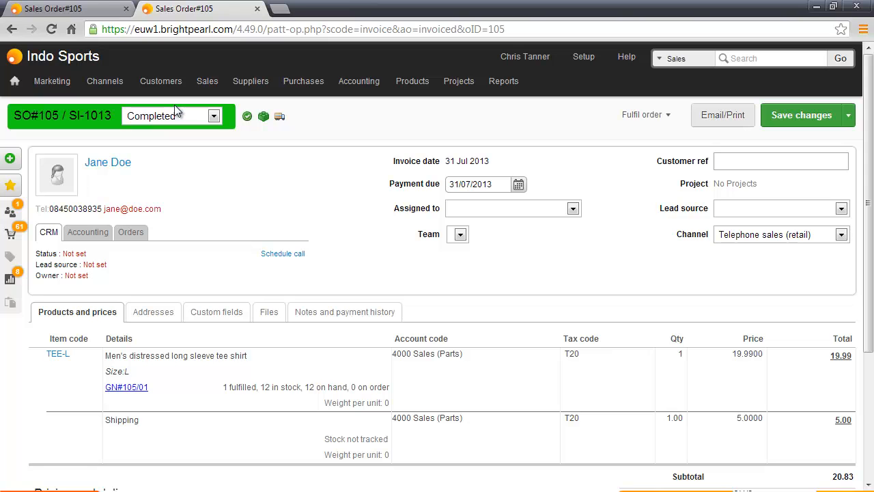
mouse_move(431, 280)
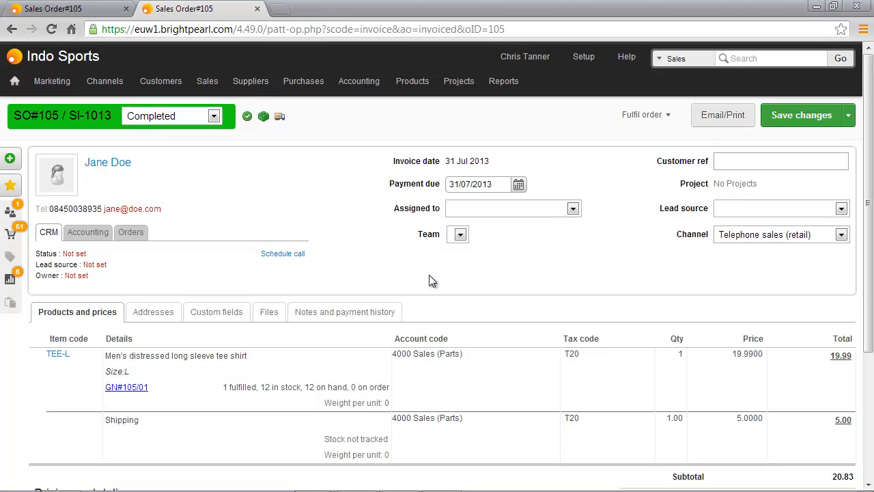
left_click(88, 231)
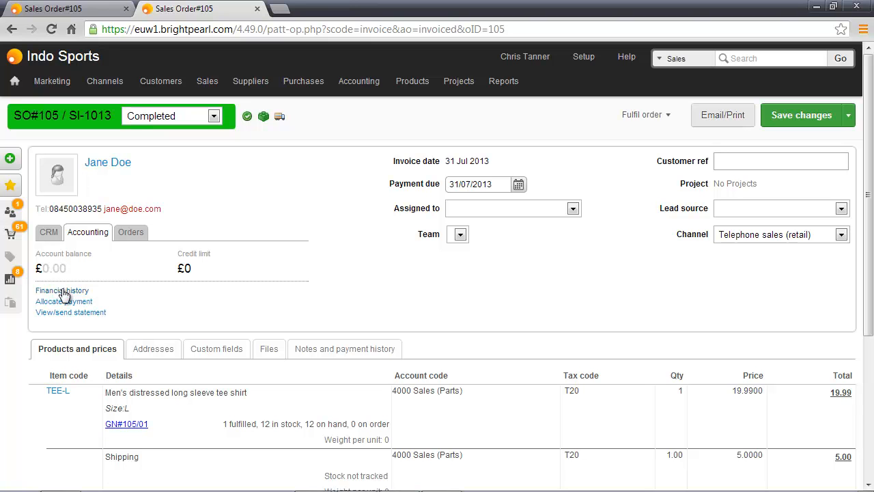
- Open Jane Doe's financial history listing the SI-1013 invoice and cleared £24.99 receipt
left_click(62, 290)
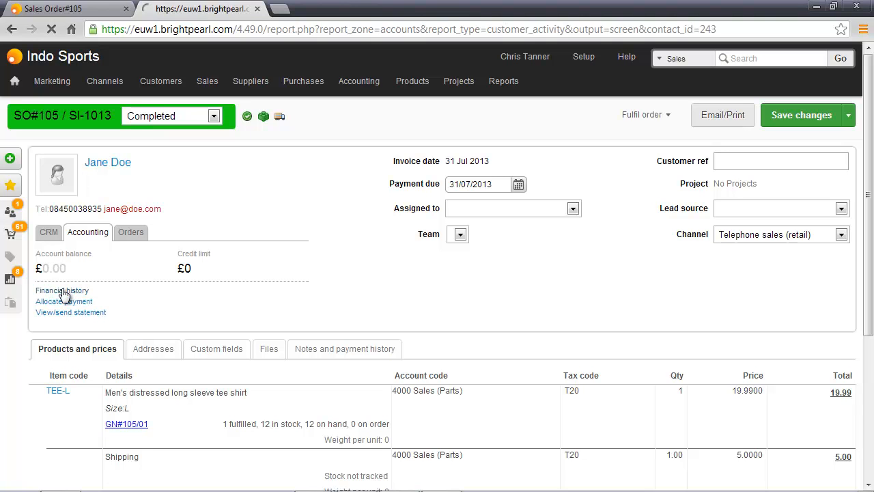
left_click(61, 291)
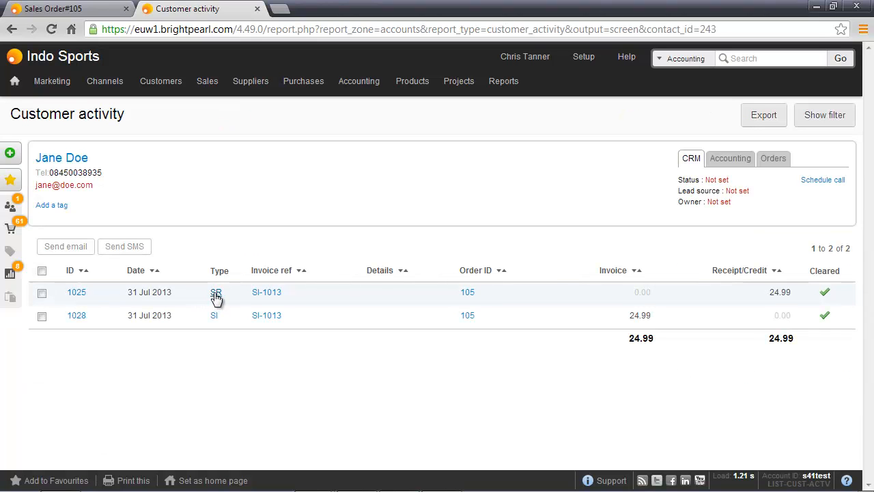
mouse_move(206, 325)
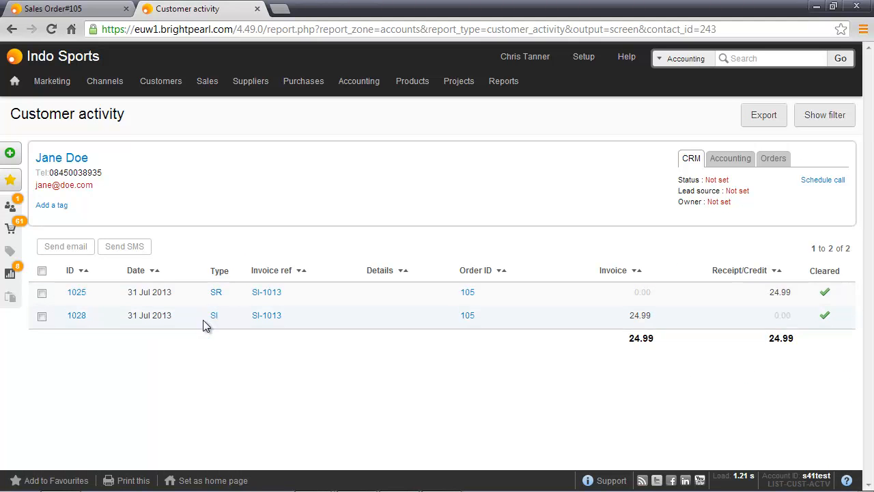
mouse_move(215, 327)
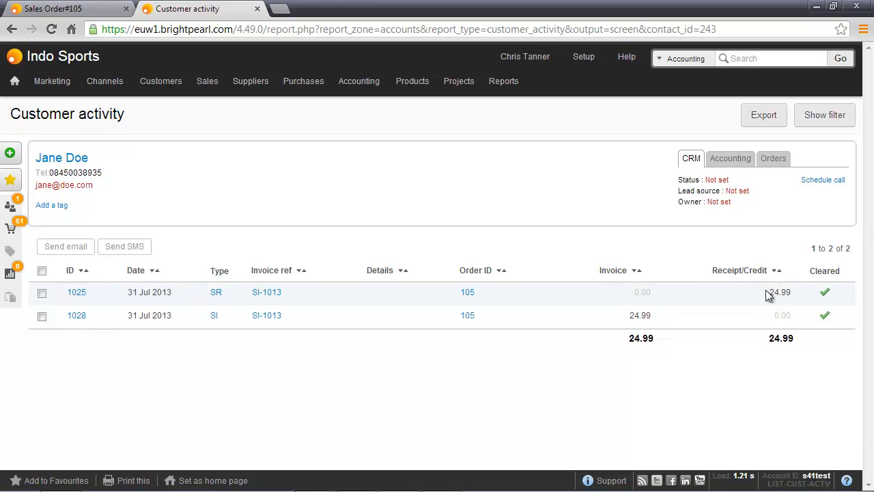
mouse_move(762, 299)
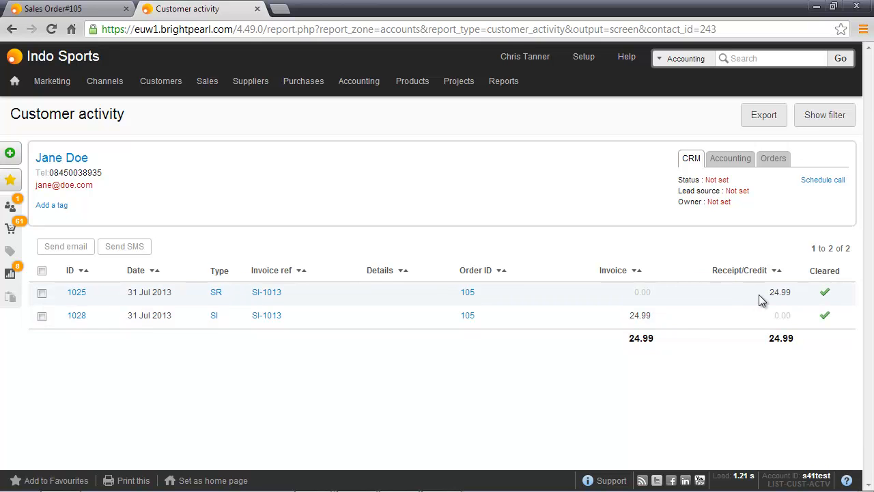
mouse_move(461, 303)
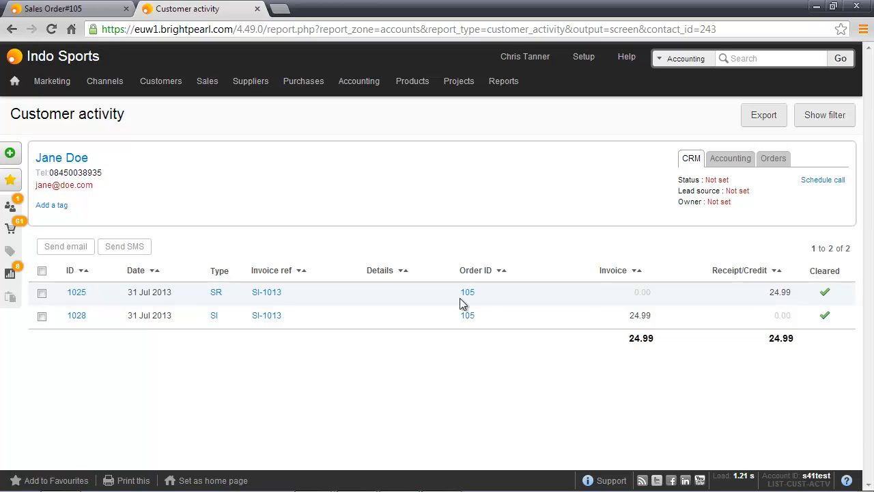
mouse_move(460, 299)
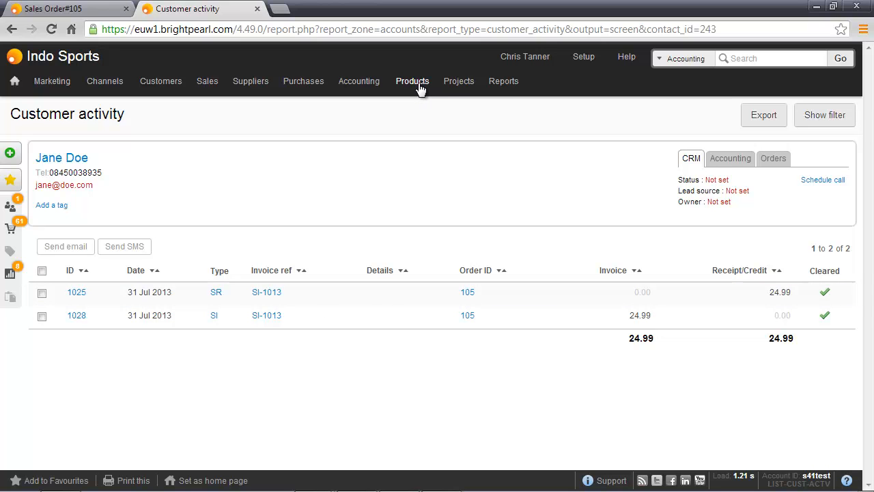
left_click(685, 58)
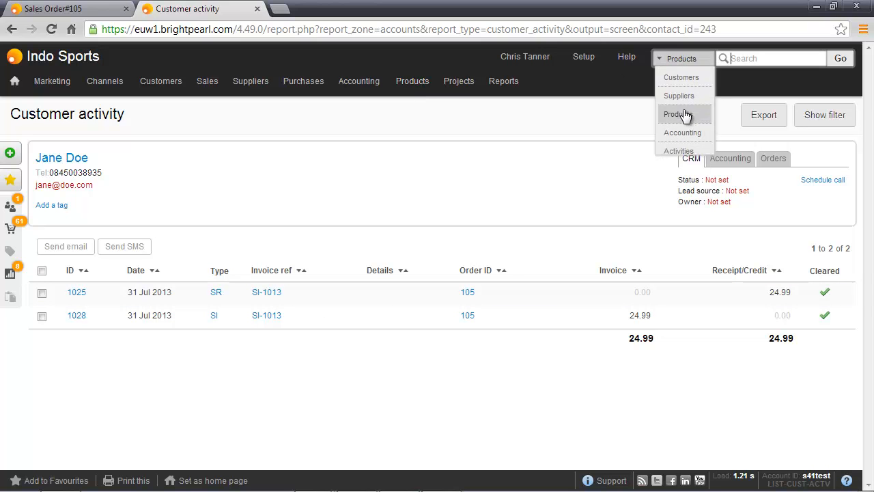
- Search products for 'tee', view TEE-L's stock audit trail, then list sales orders
type("tee")
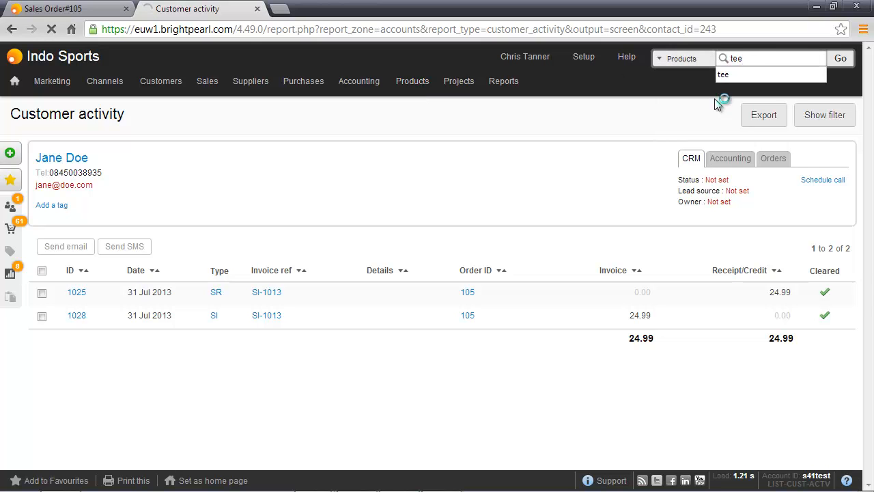
left_click(840, 58)
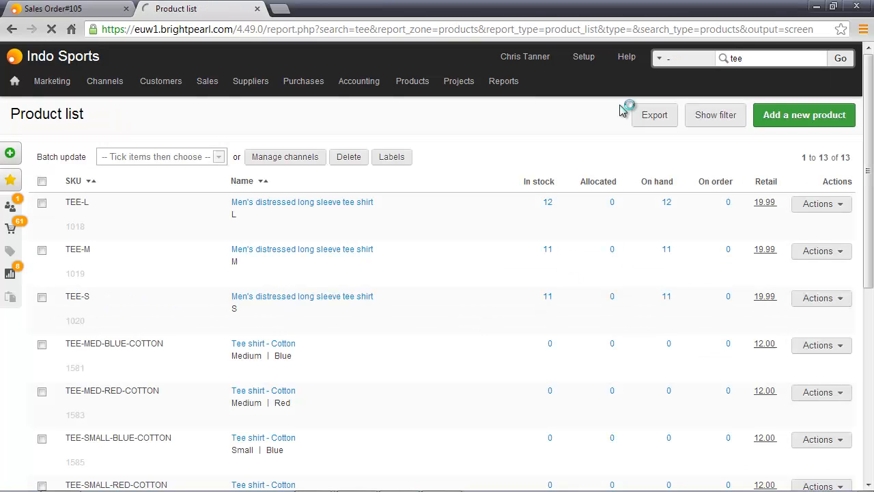
left_click(821, 203)
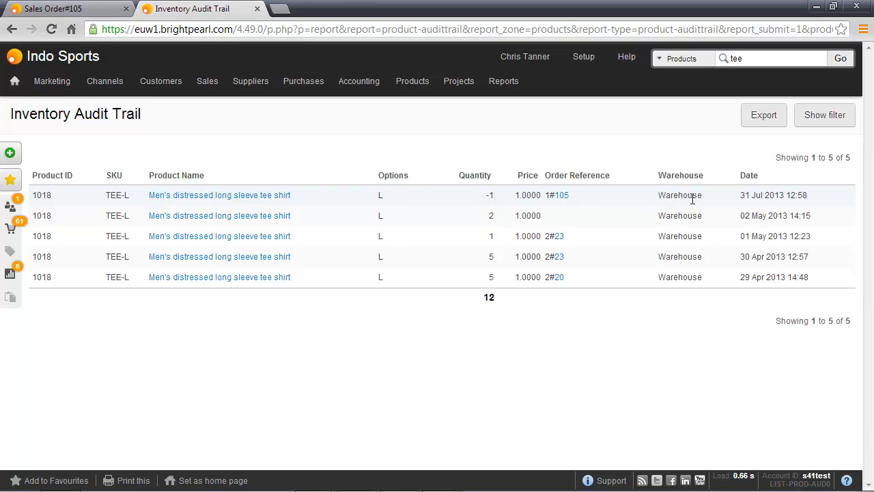
left_click(207, 80)
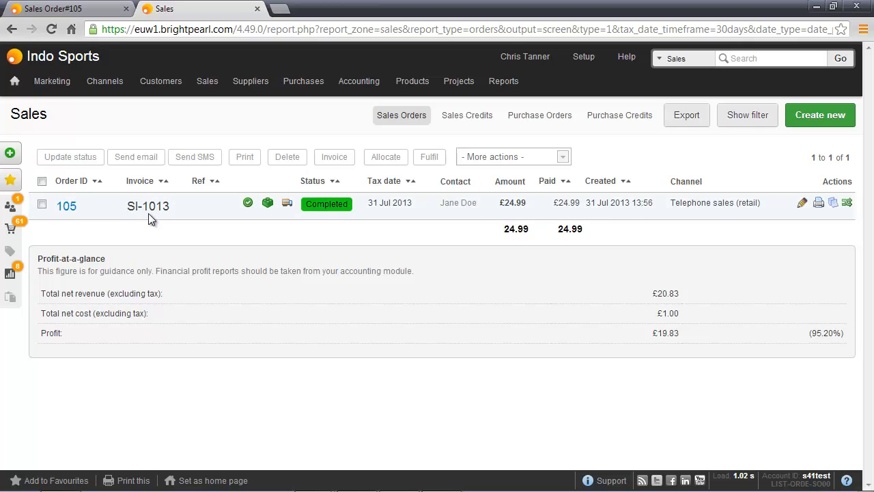
mouse_move(555, 220)
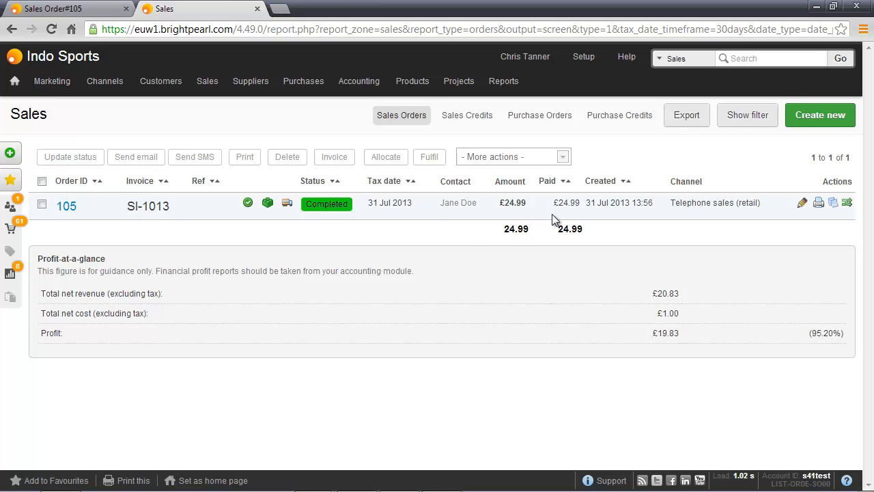
mouse_move(480, 235)
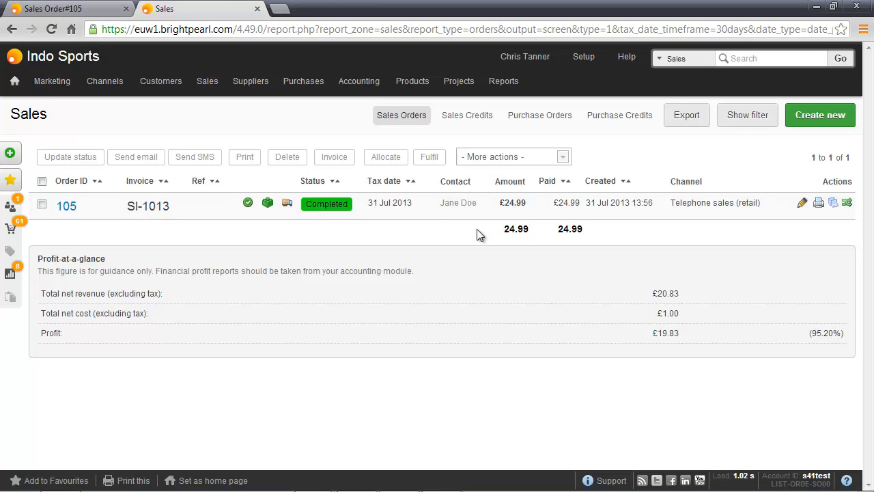
mouse_move(476, 241)
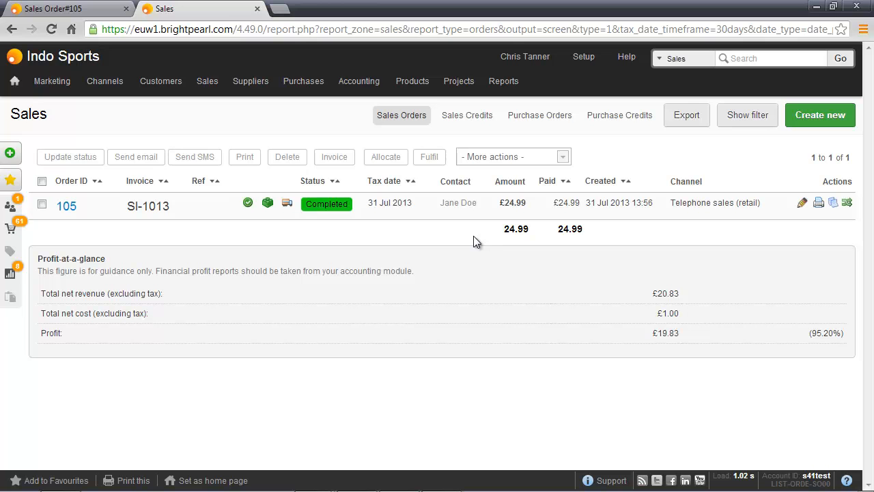